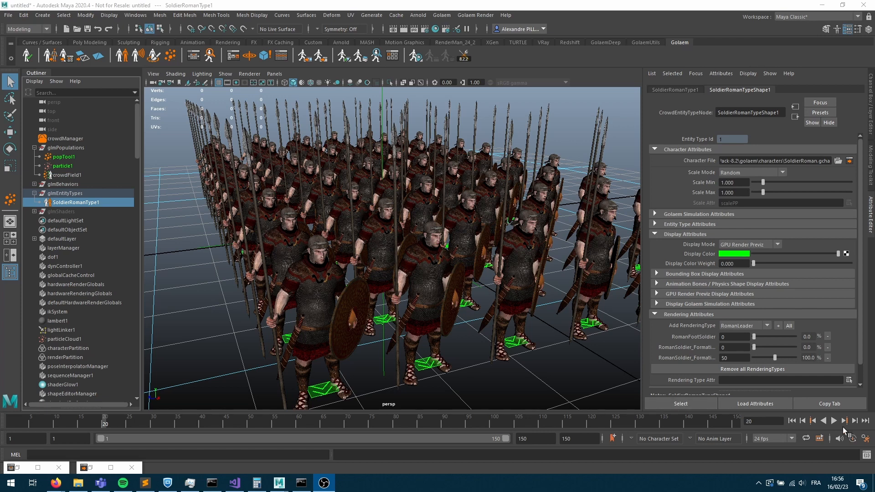
Play the soldier crowd animation, scrub the timeline, then stop playback.
{"action": "left_click", "coordinate": [833, 421]}
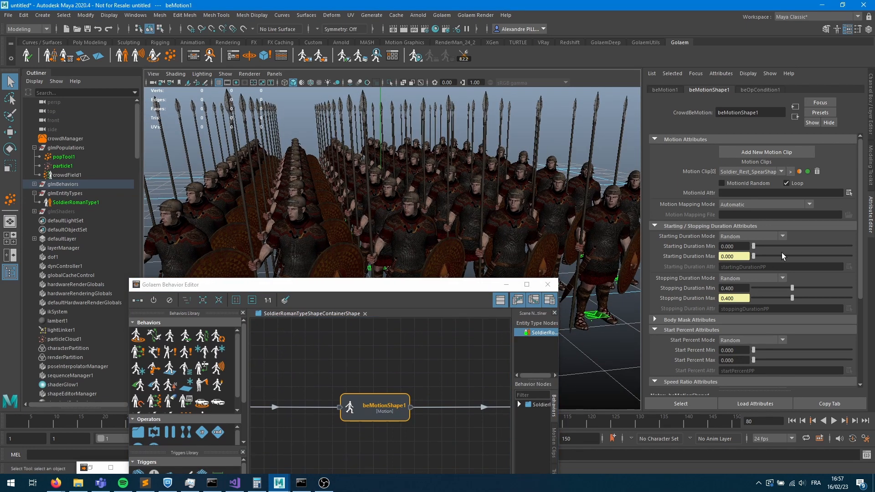
{"action": "mouse_move", "coordinate": [747, 341]}
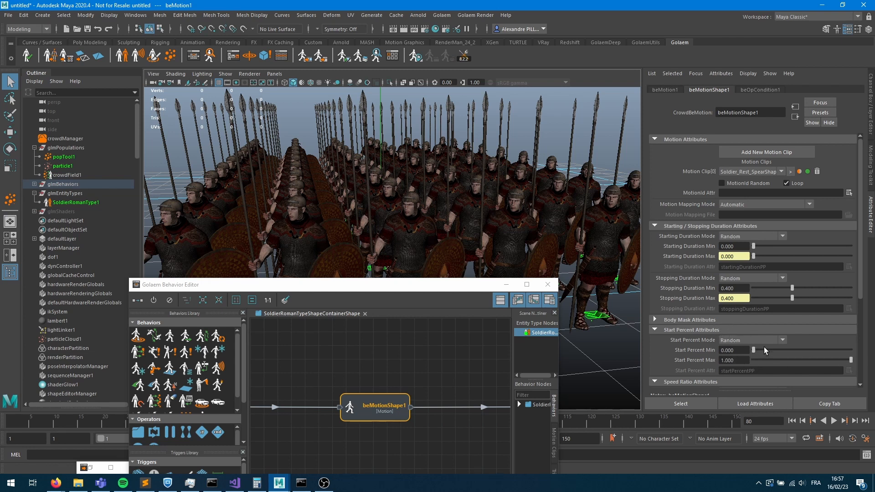
{"action": "left_click", "coordinate": [833, 421]}
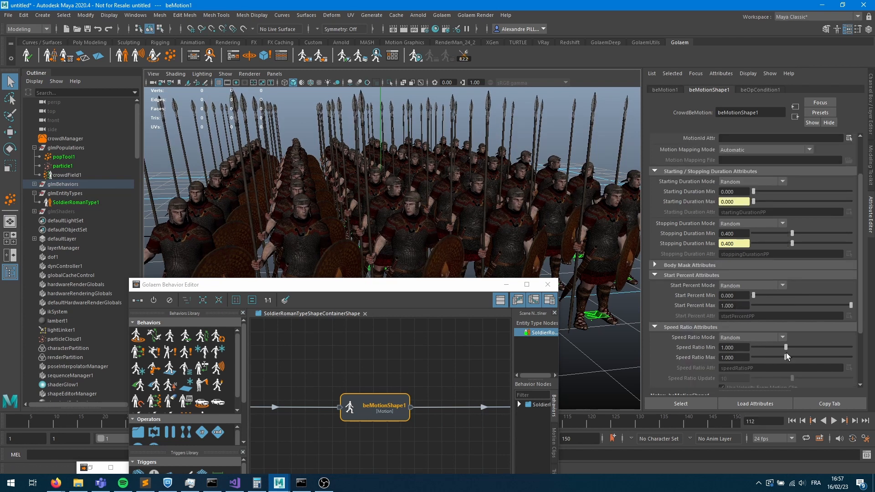
{"action": "left_click_drag", "start_coordinate": [787, 348], "coordinate": [780, 348]}
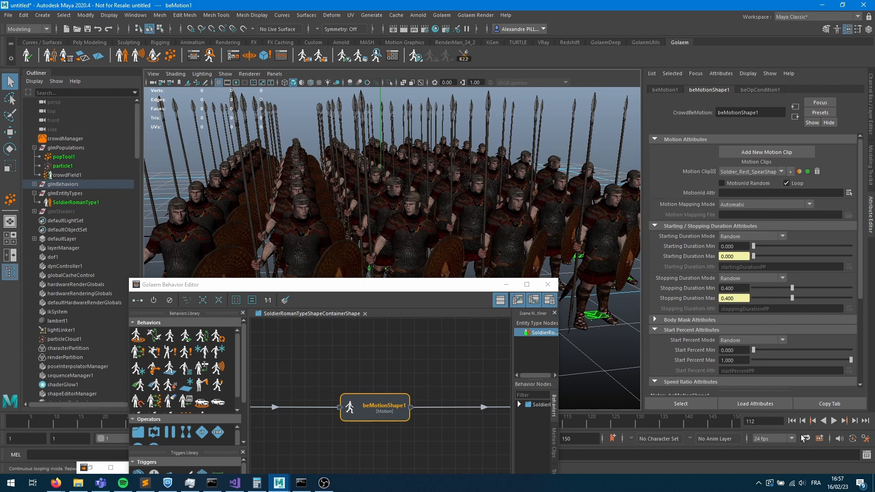
{"action": "left_click", "coordinate": [832, 420]}
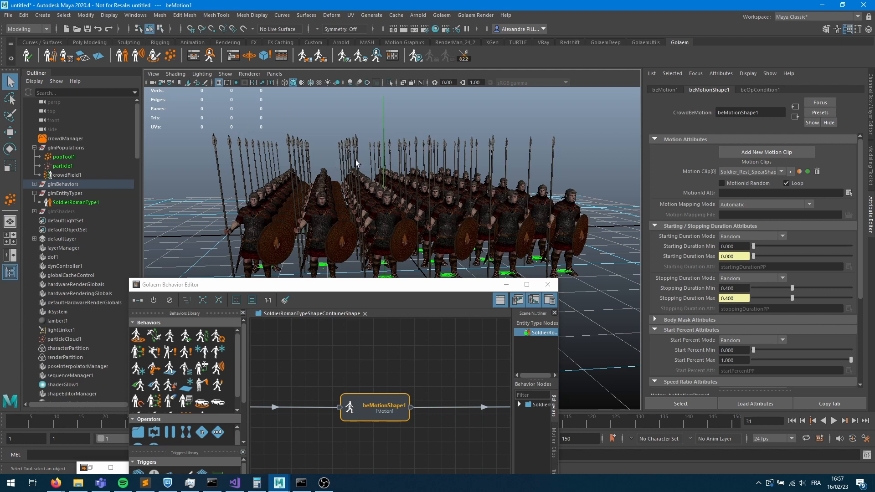
{"action": "mouse_move", "coordinate": [328, 174]}
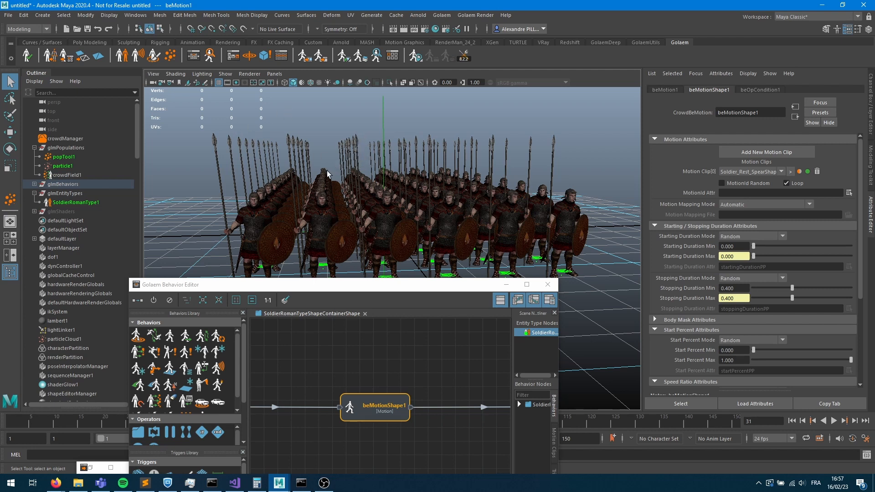
Orbit the view to look down over the soldier ranks from behind.
{"action": "left_click_drag", "start_coordinate": [329, 174], "coordinate": [457, 195]}
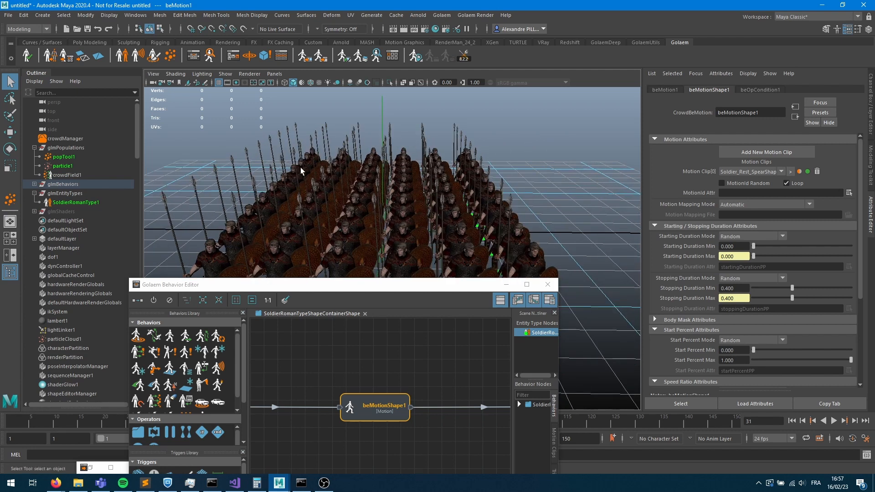
{"action": "mouse_move", "coordinate": [344, 182]}
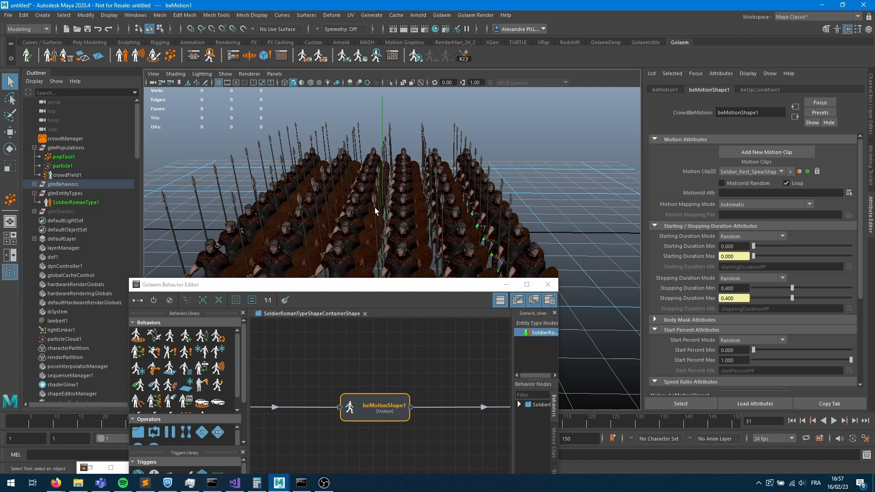
{"action": "mouse_move", "coordinate": [399, 256]}
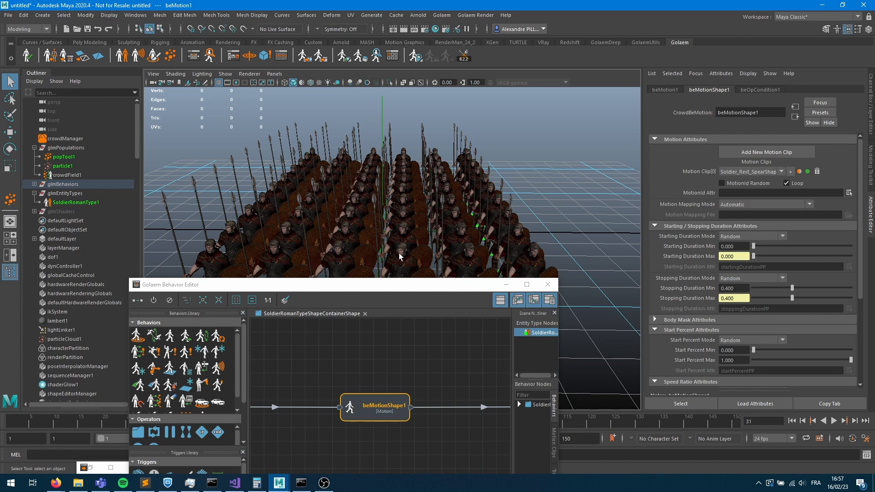
{"action": "mouse_move", "coordinate": [357, 194]}
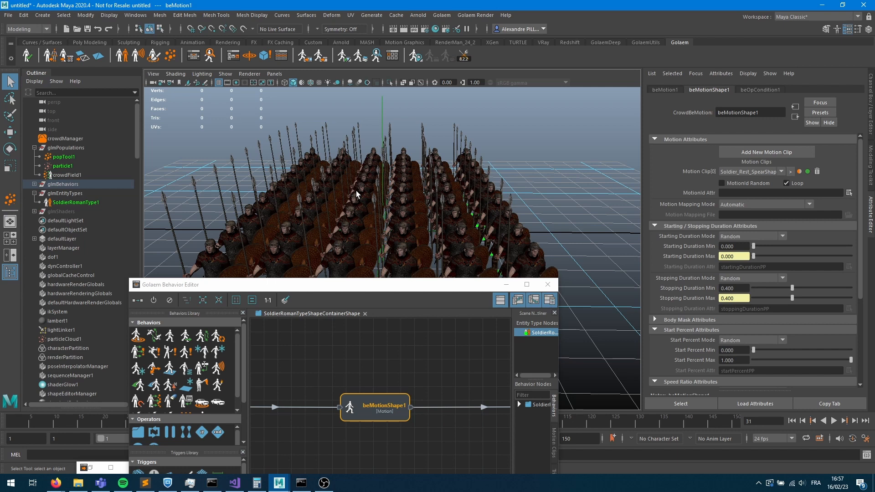
{"action": "mouse_move", "coordinate": [449, 250]}
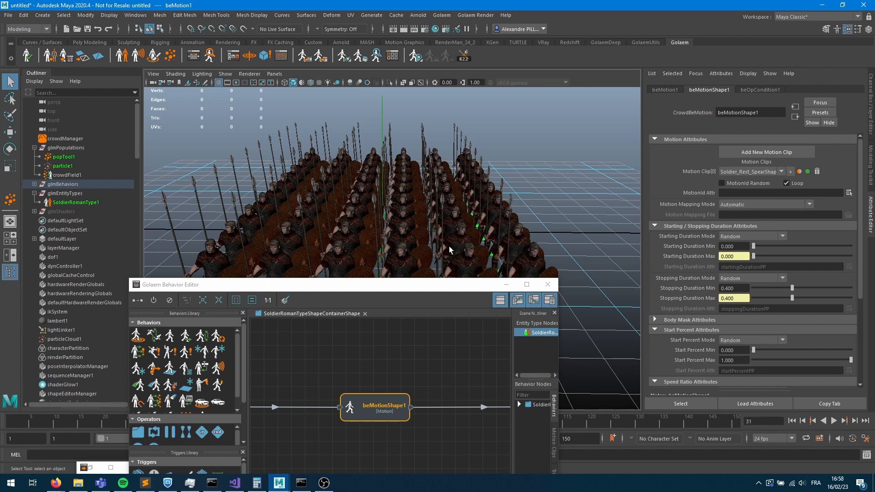
{"action": "mouse_move", "coordinate": [427, 183]}
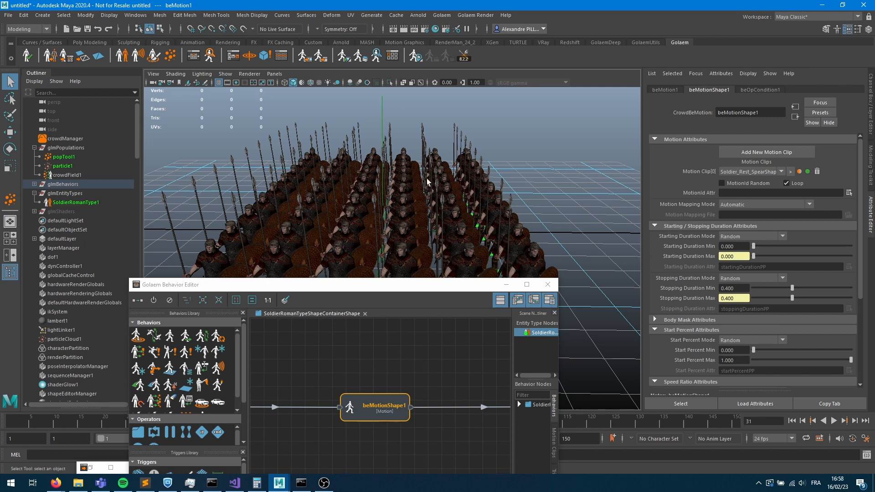
{"action": "mouse_move", "coordinate": [507, 285]}
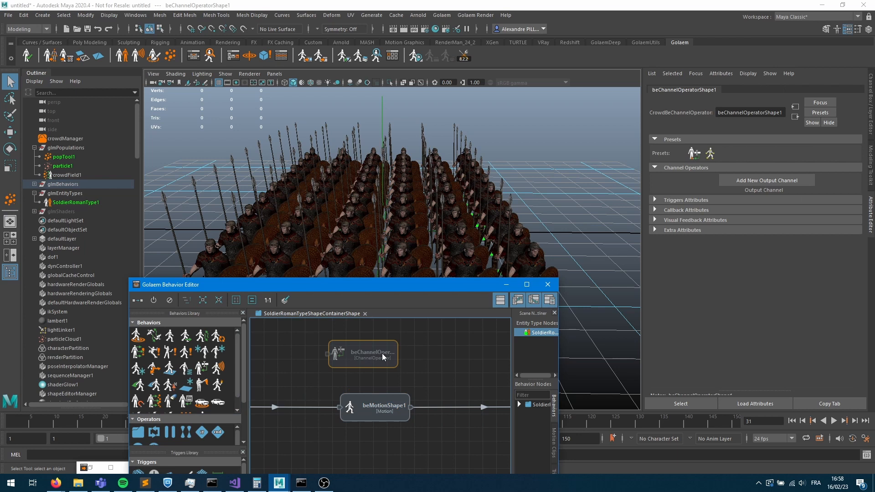
{"action": "mouse_move", "coordinate": [382, 357]}
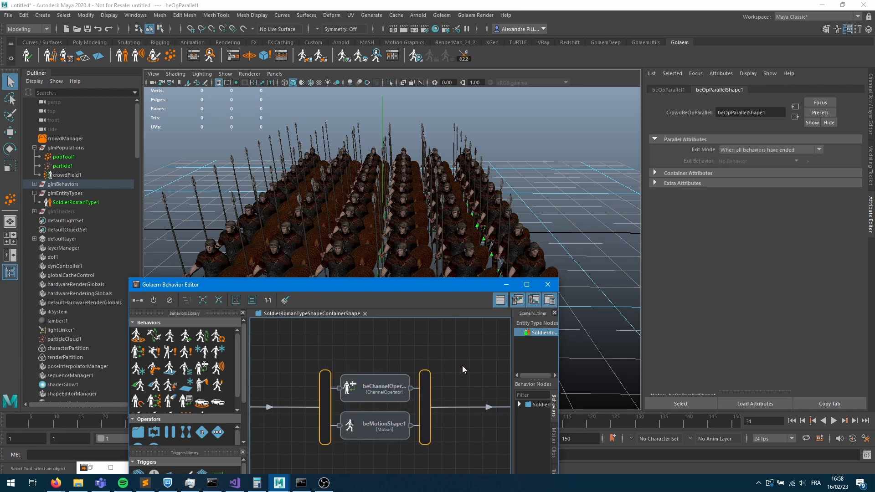
Select the Channel Operator node running beside beMotionShape1.
{"action": "left_click", "coordinate": [375, 386]}
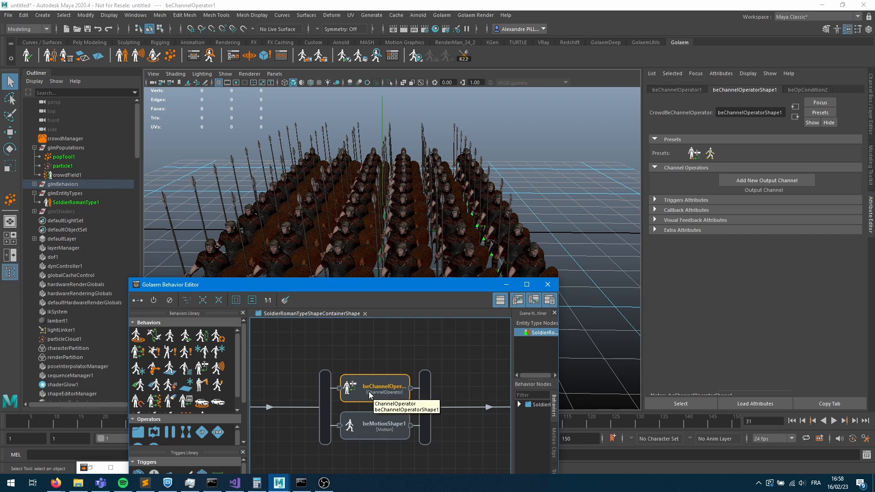
{"action": "mouse_move", "coordinate": [336, 382]}
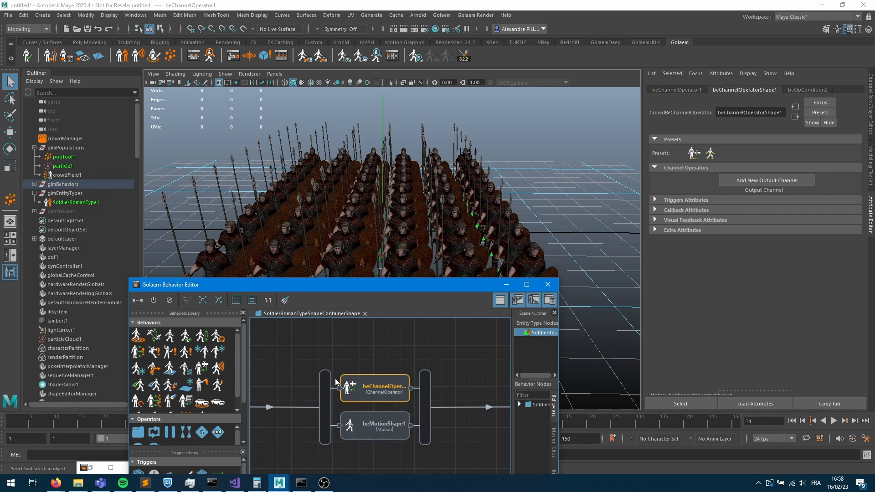
{"action": "mouse_move", "coordinate": [769, 252]}
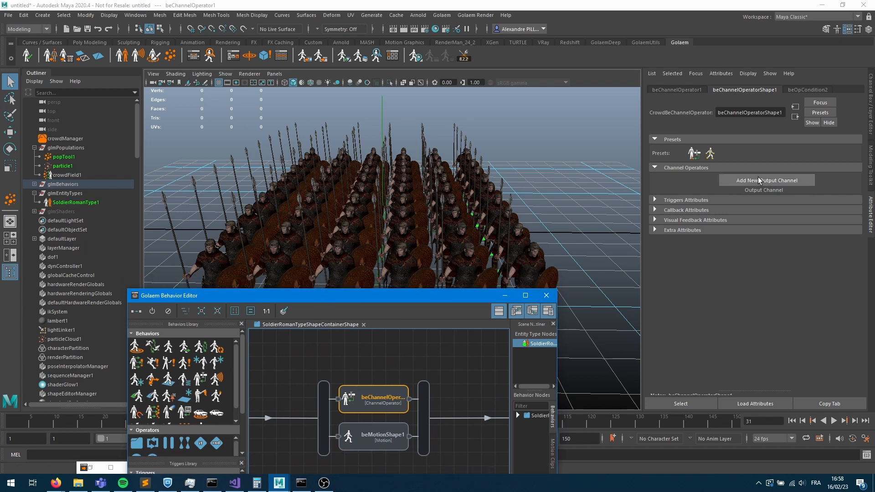
Add two output channels, chOpOutputShape1 and chOpOutputShape2, to the Channel Operator.
{"action": "left_click", "coordinate": [766, 180]}
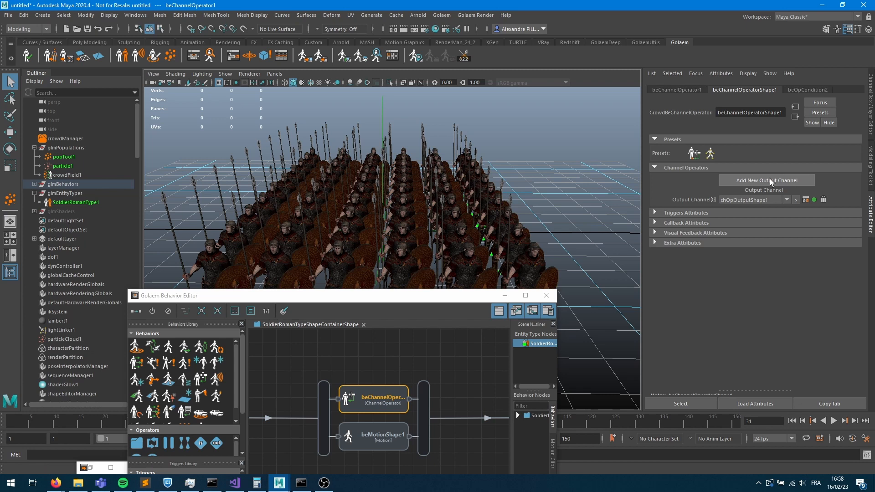
{"action": "left_click", "coordinate": [765, 179]}
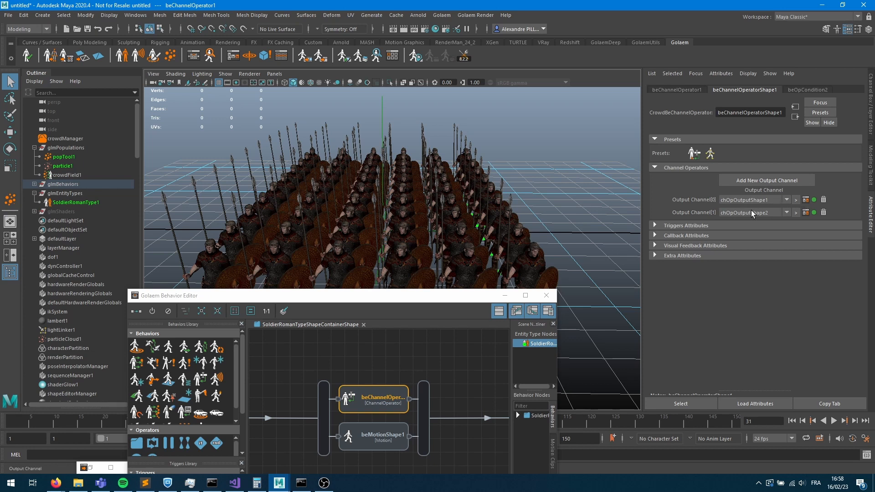
{"action": "mouse_move", "coordinate": [796, 202]}
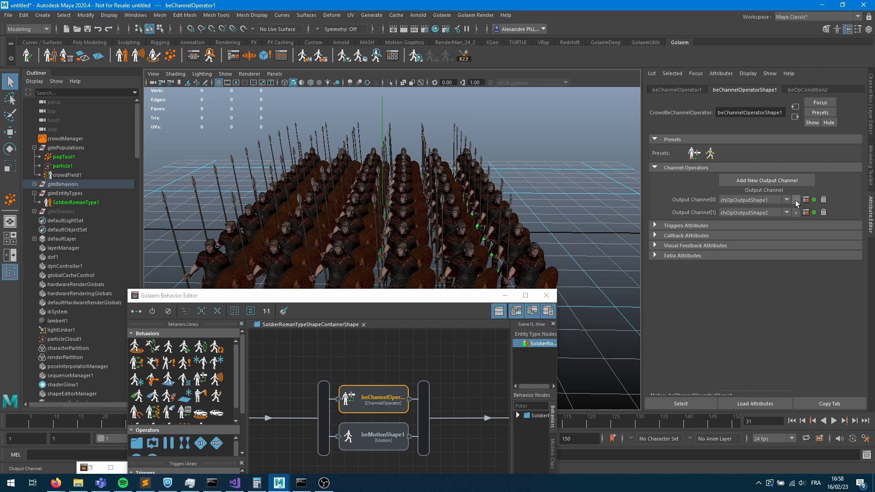
{"action": "mouse_move", "coordinate": [795, 206]}
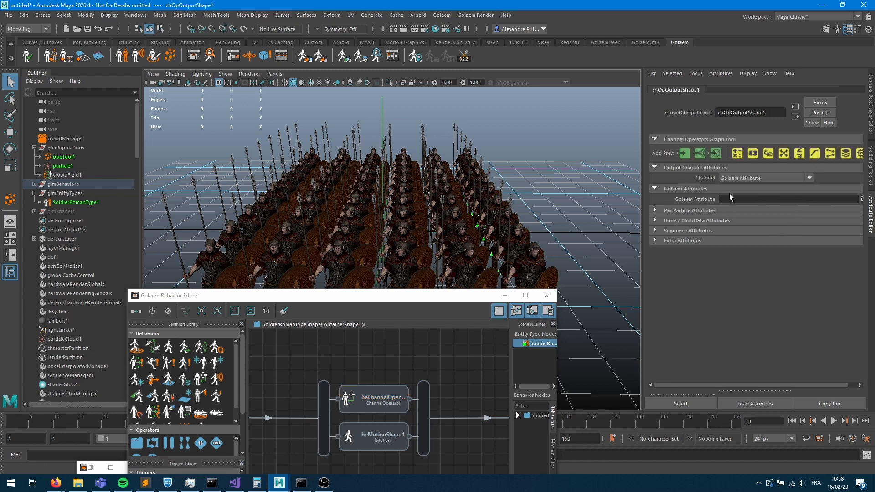
{"action": "mouse_move", "coordinate": [600, 203]}
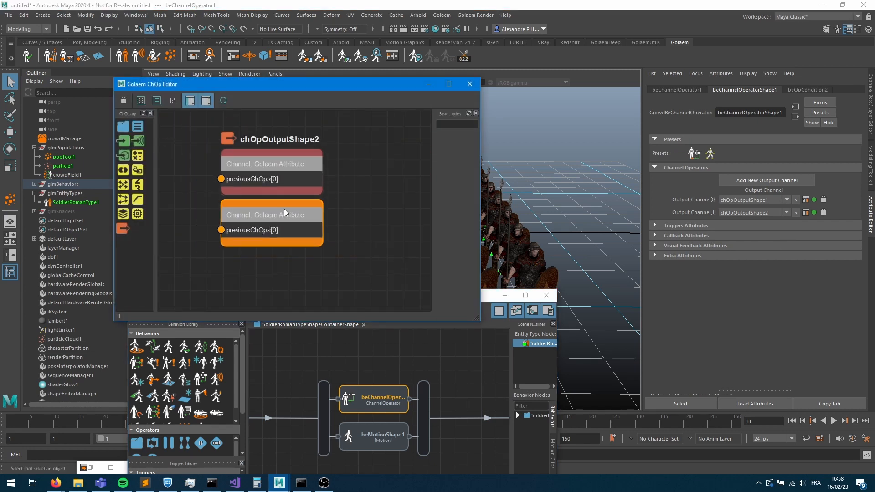
{"action": "mouse_move", "coordinate": [224, 73]}
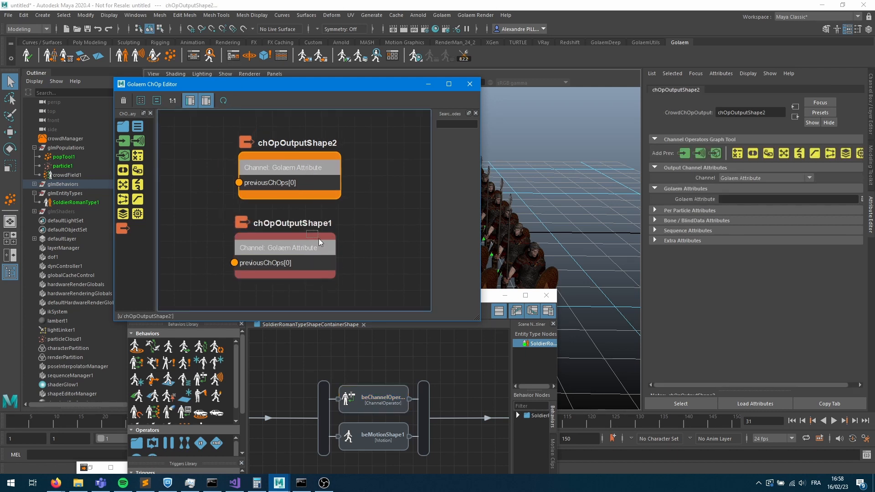
Rename chOpOutputShape1 to outRightWristOri and chOpOutputShape2 to outLeftWristOri.
{"action": "left_click", "coordinate": [291, 221]}
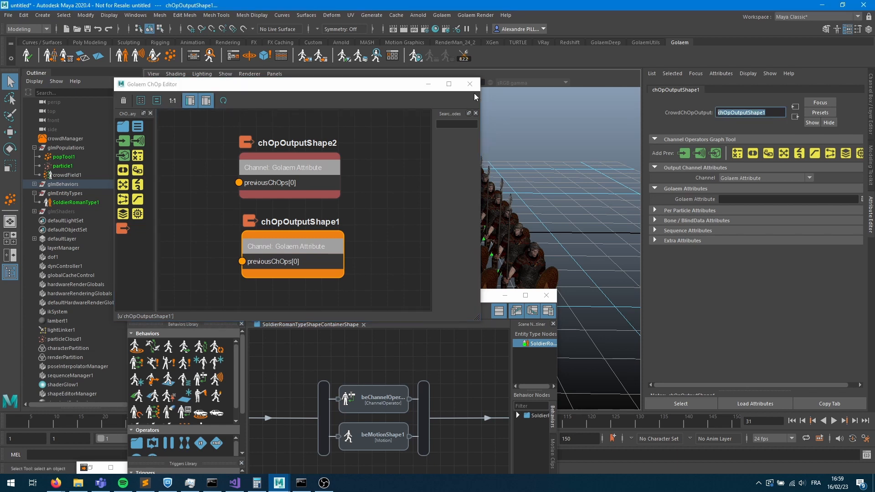
{"action": "type", "text": "outRightWristOri"}
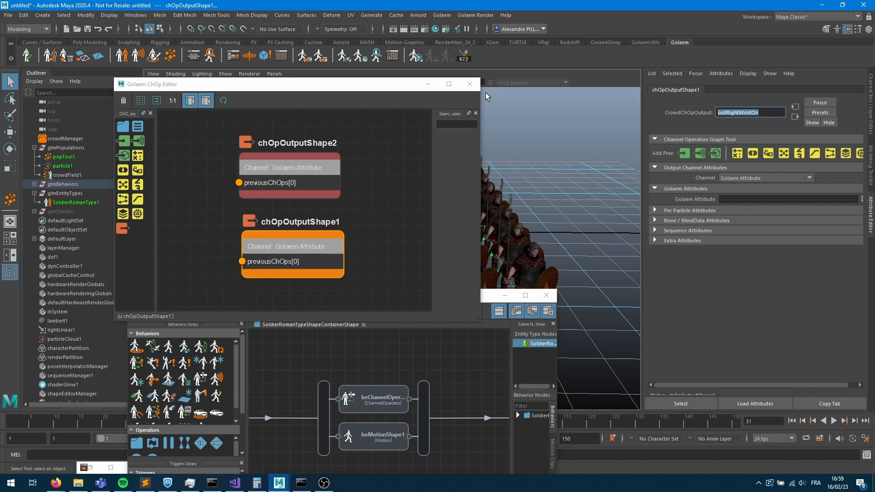
{"action": "left_click", "coordinate": [289, 168]}
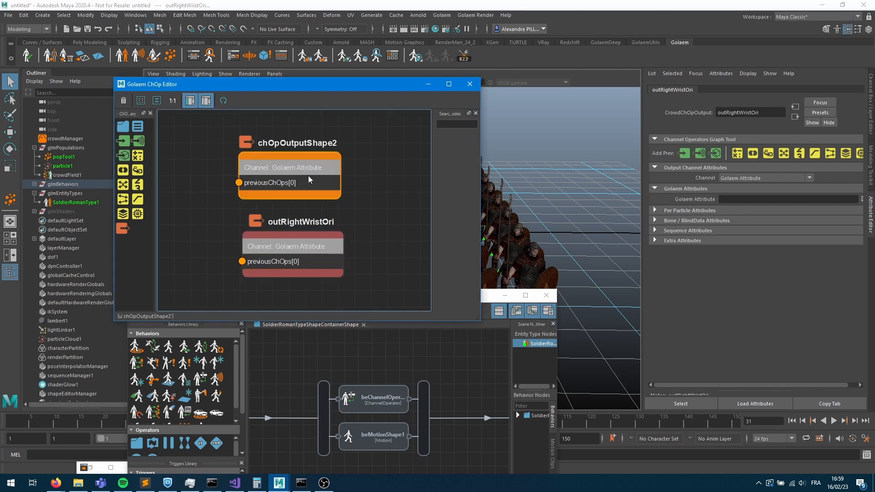
{"action": "left_click", "coordinate": [297, 142]}
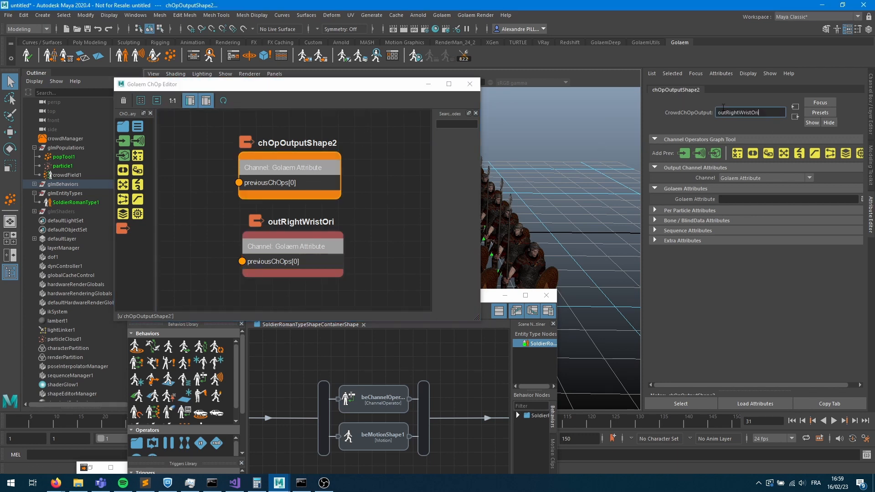
{"action": "double_click", "coordinate": [741, 112]}
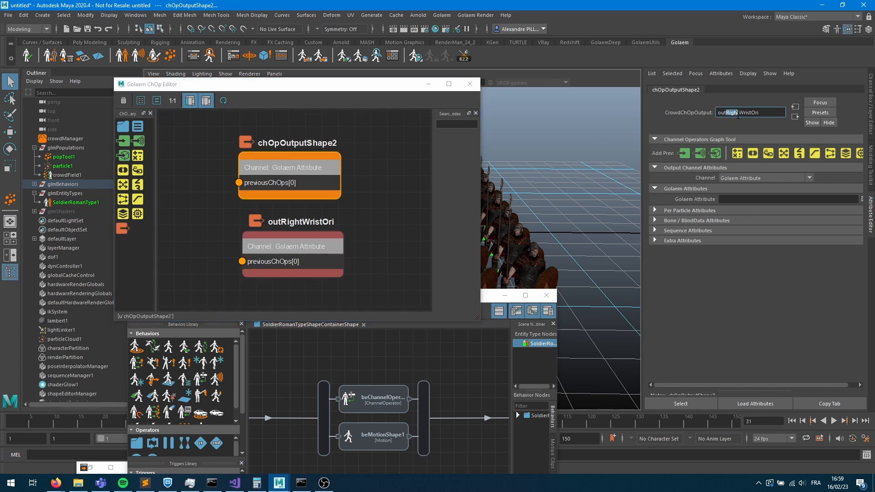
{"action": "type", "text": "outLeftWristOri"}
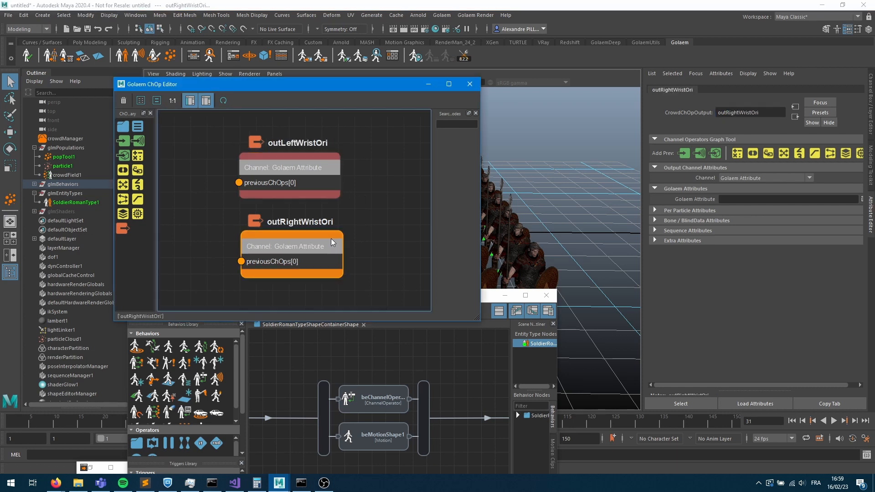
{"action": "mouse_move", "coordinate": [704, 184]}
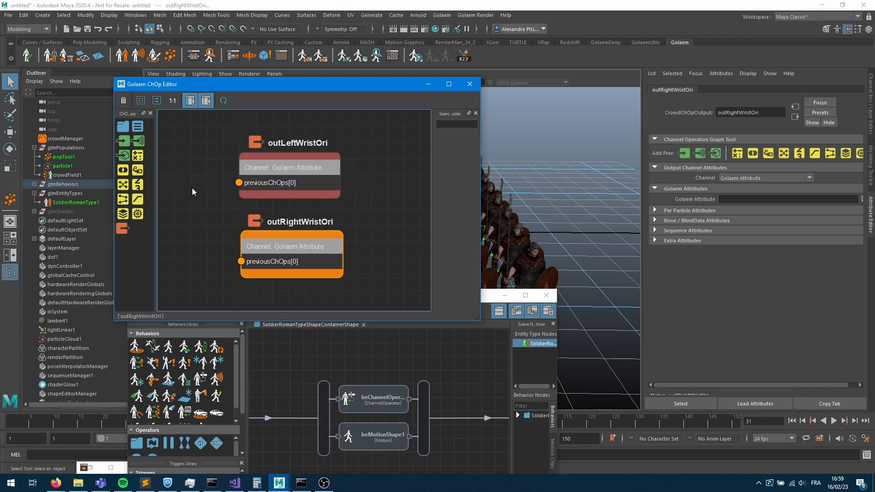
{"action": "mouse_move", "coordinate": [328, 321]}
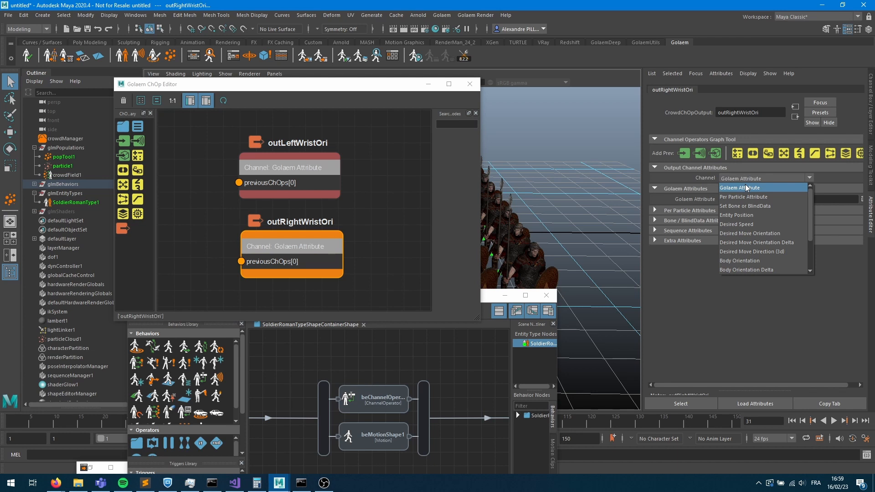
{"action": "mouse_move", "coordinate": [752, 206]}
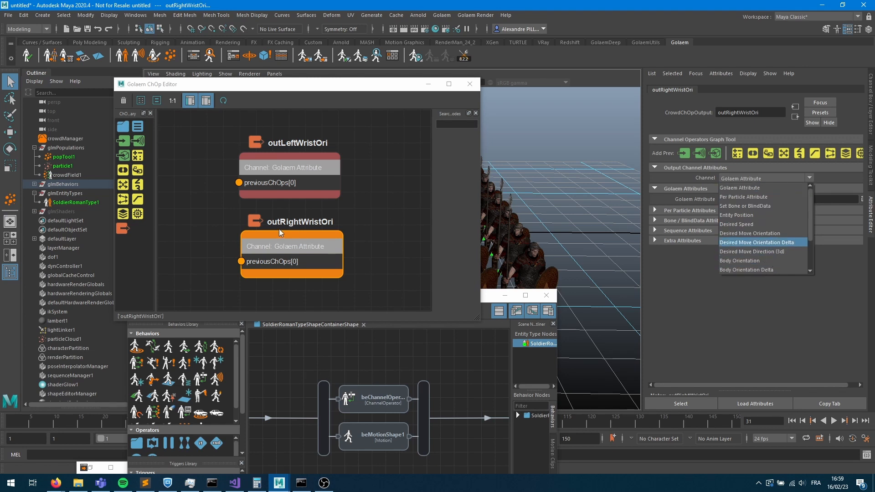
{"action": "mouse_move", "coordinate": [747, 196]}
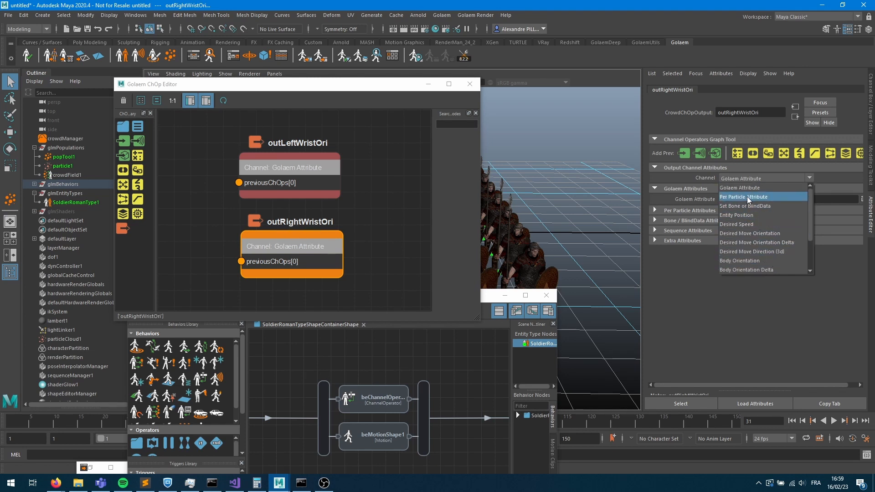
{"action": "mouse_move", "coordinate": [744, 205]}
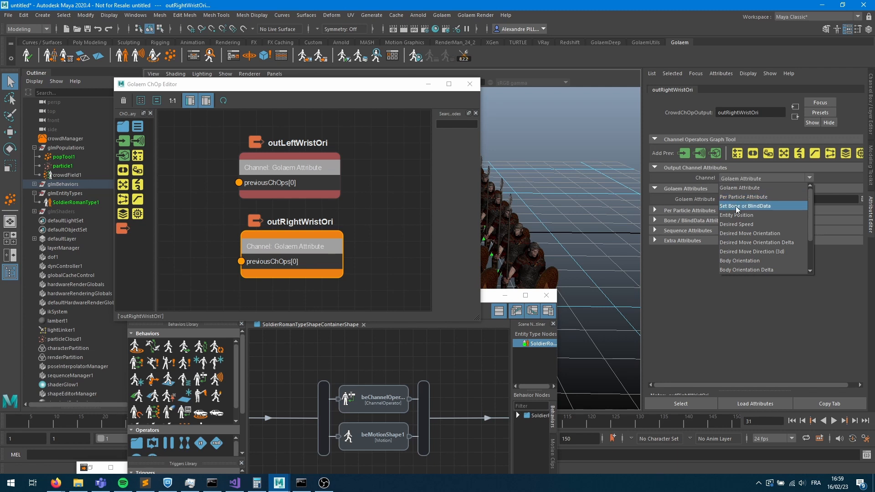
Set outRightWristOri's Channel to Set Bone or BlindData.
{"action": "left_click", "coordinate": [744, 205]}
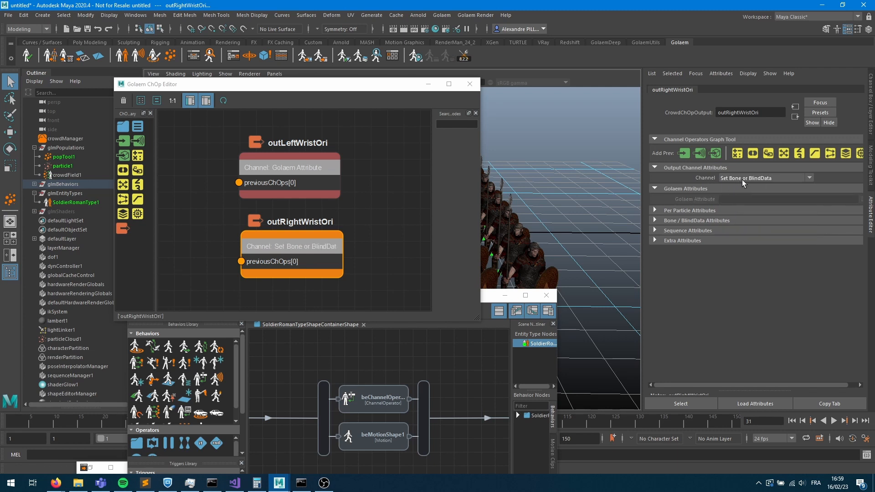
{"action": "mouse_move", "coordinate": [748, 183]}
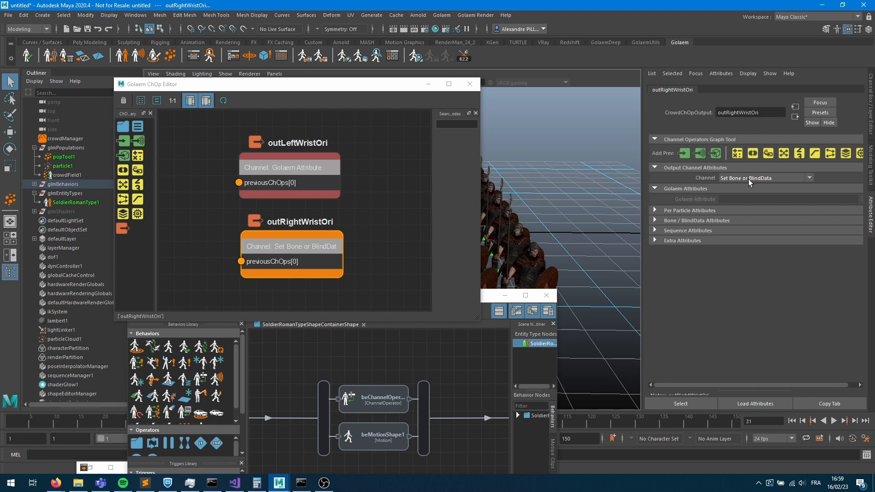
{"action": "mouse_move", "coordinate": [725, 228]}
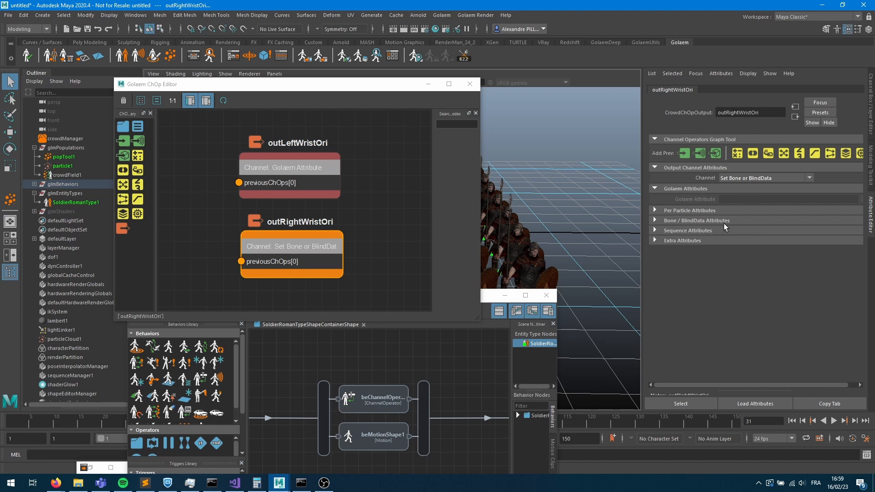
{"action": "mouse_move", "coordinate": [737, 184]}
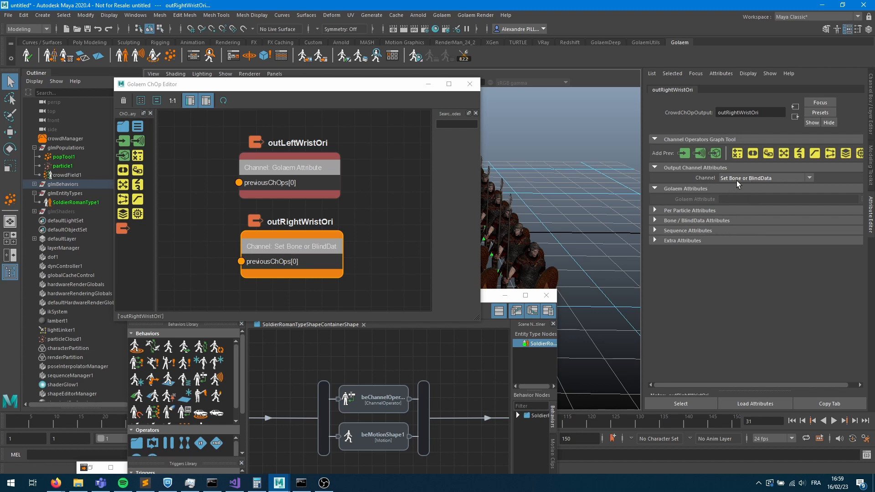
{"action": "mouse_move", "coordinate": [700, 224]}
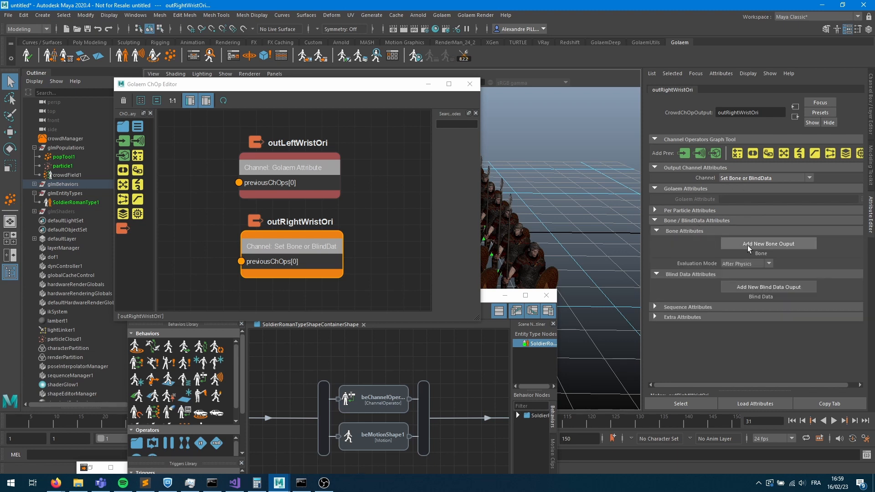
{"action": "mouse_move", "coordinate": [652, 268]}
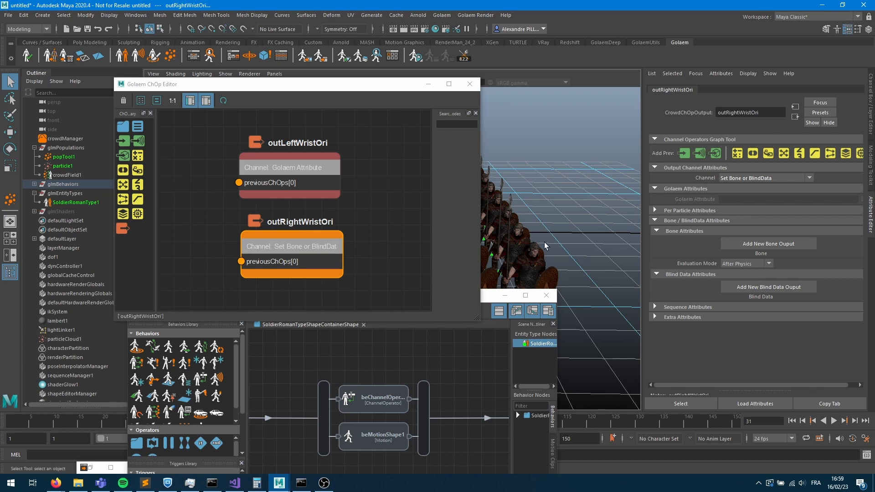
{"action": "mouse_move", "coordinate": [716, 279]}
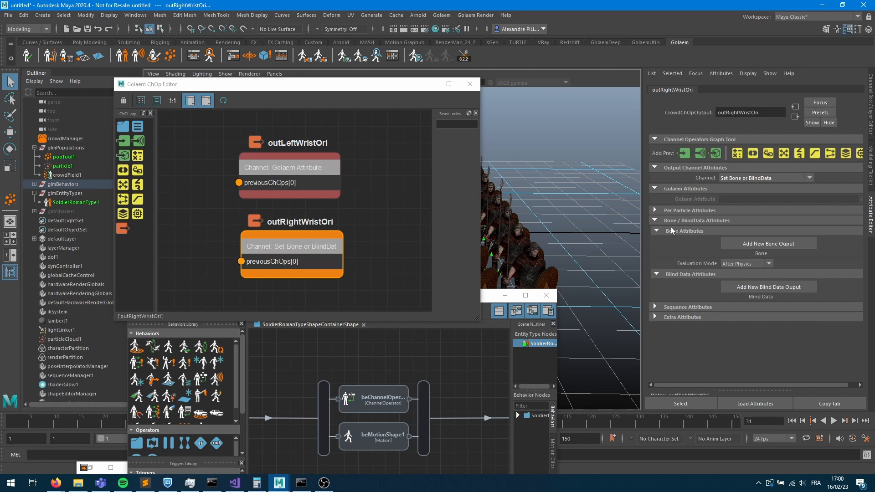
{"action": "mouse_move", "coordinate": [289, 231]}
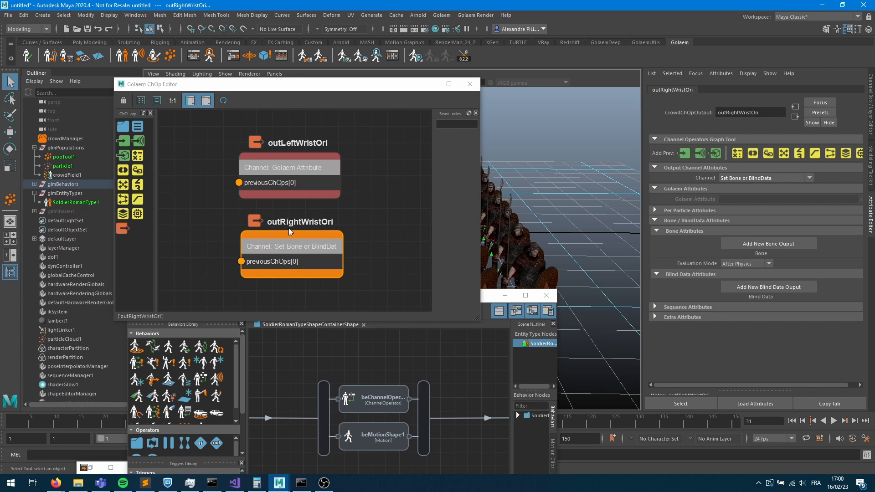
{"action": "mouse_move", "coordinate": [295, 229]}
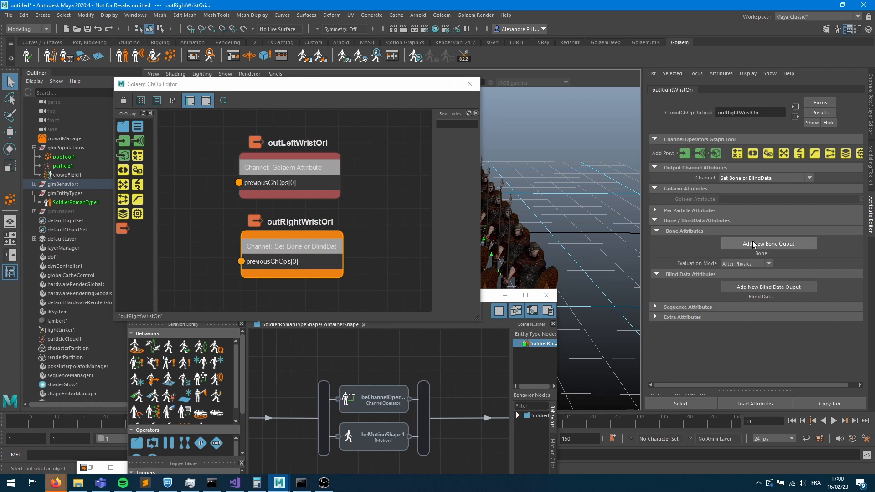
Add a bone output on outRightWristOri and filter the bone list for 'wris'.
{"action": "left_click", "coordinate": [767, 243]}
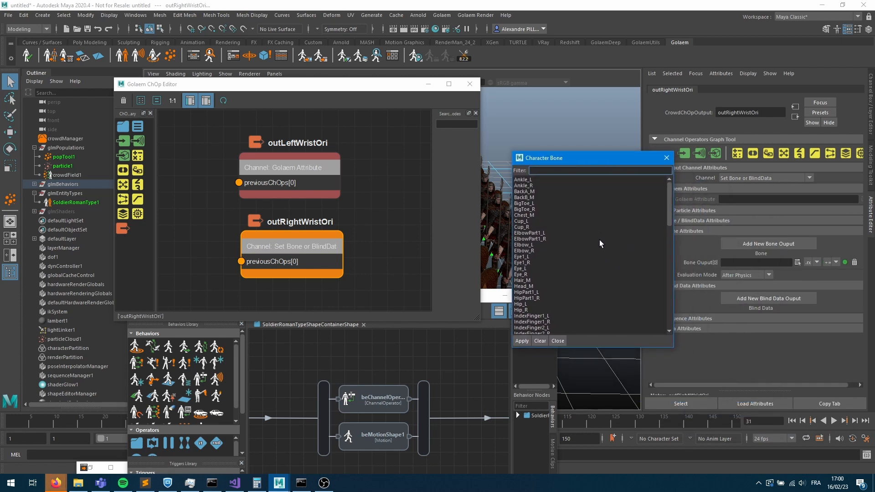
{"action": "scroll", "scroll_direction": "down", "scroll_amount": 3}
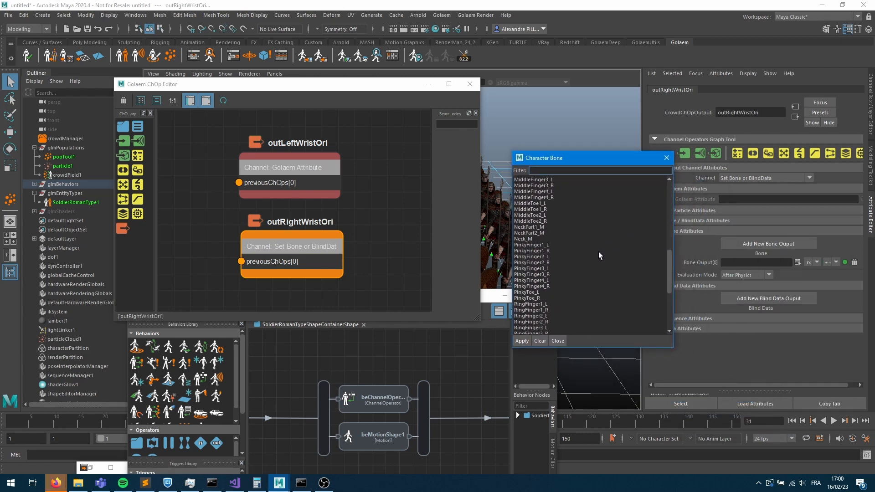
{"action": "type", "text": "wris"}
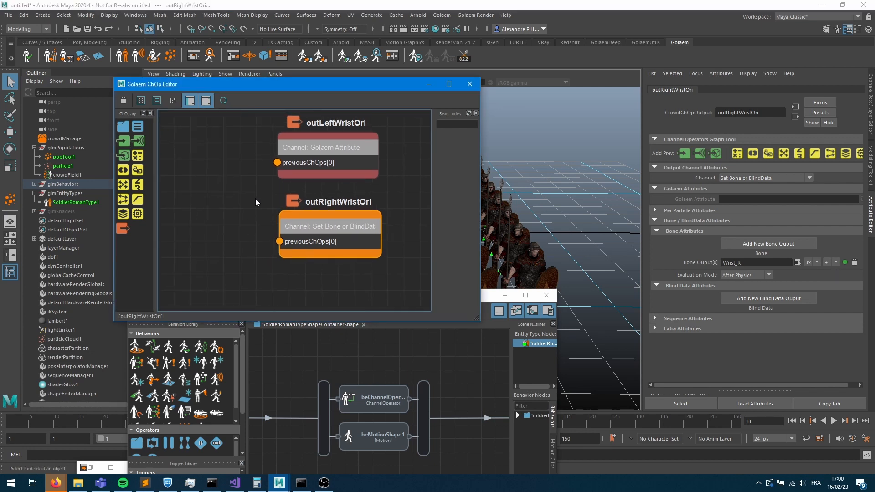
{"action": "mouse_move", "coordinate": [259, 252]}
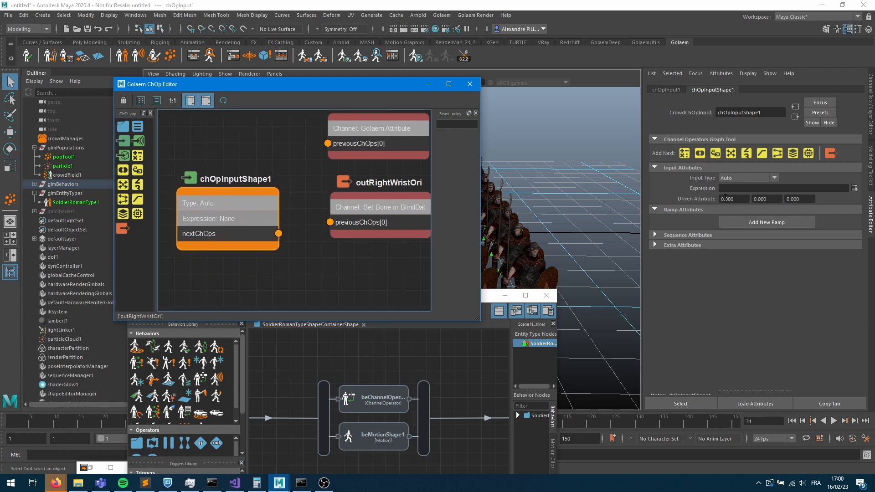
Add a Double input node (value 90) and connect it into outRightWristOri.
{"action": "left_click", "coordinate": [745, 177]}
{"action": "type", "text": "90.000"}
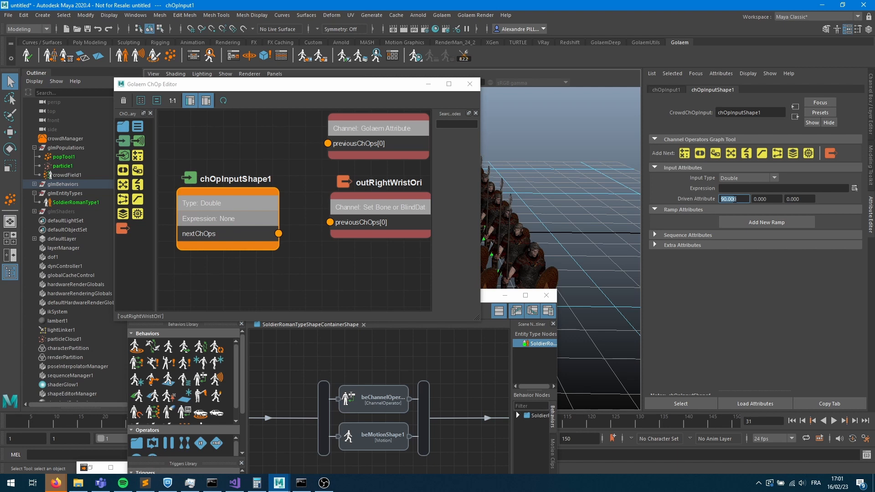
{"action": "left_click_drag", "start_coordinate": [278, 234], "coordinate": [328, 222]}
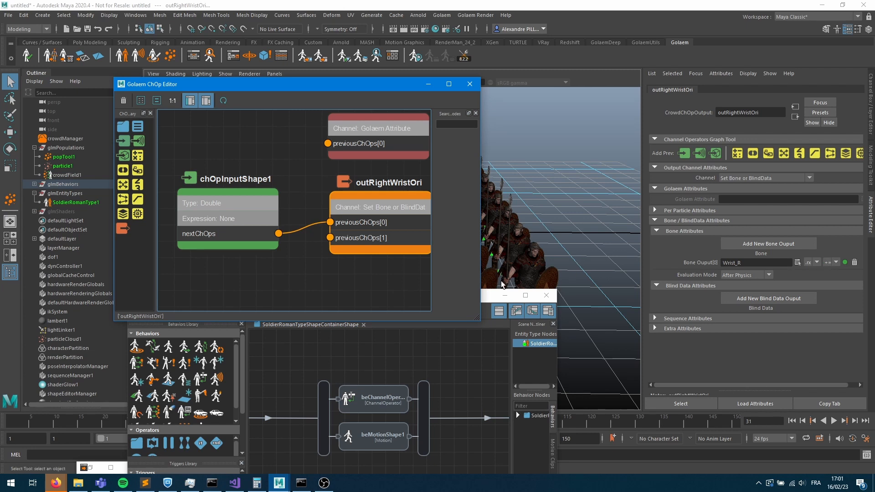
{"action": "mouse_move", "coordinate": [433, 235]}
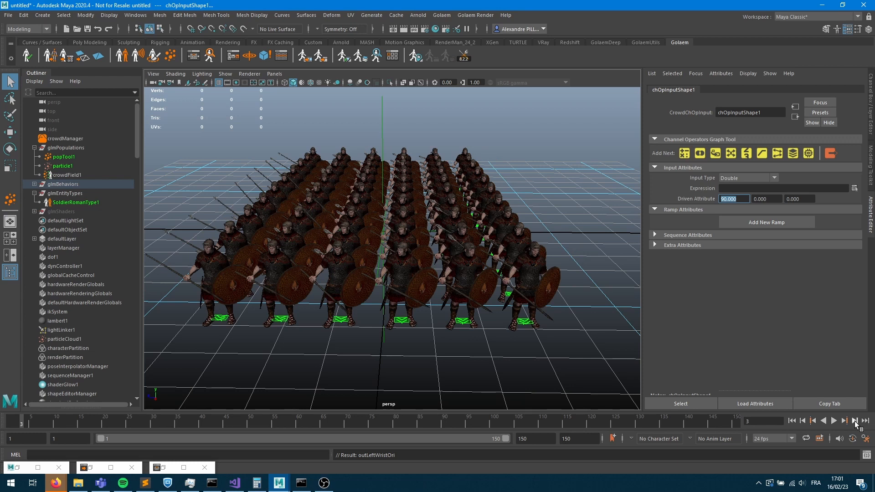
Play the simulation to frame 56 to check the uniform spear rotation.
{"action": "left_click", "coordinate": [833, 420]}
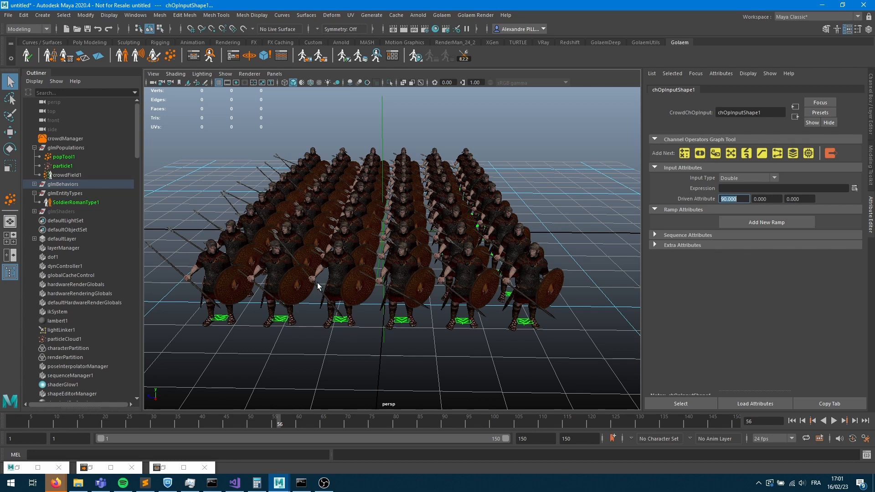
{"action": "mouse_move", "coordinate": [393, 305]}
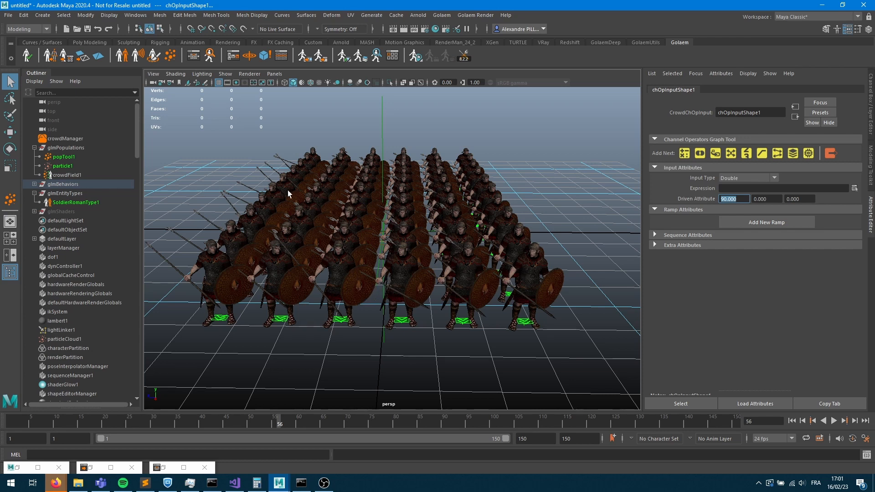
{"action": "mouse_move", "coordinate": [690, 282]}
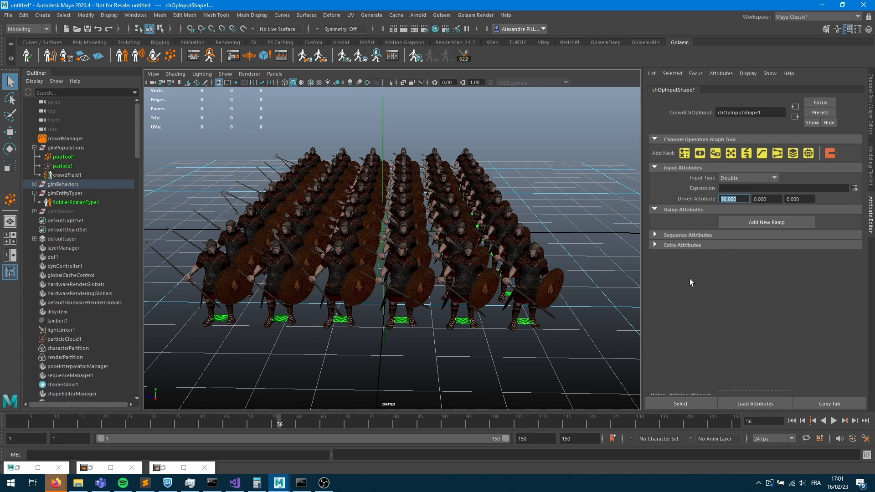
{"action": "mouse_move", "coordinate": [720, 187]}
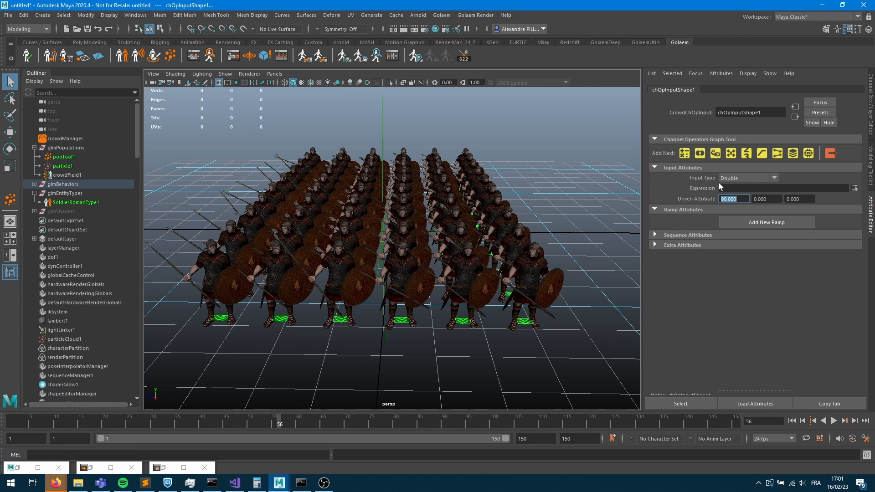
Change chOpInputShape1's Input Type dropdown to Ramp.
{"action": "left_click", "coordinate": [747, 177]}
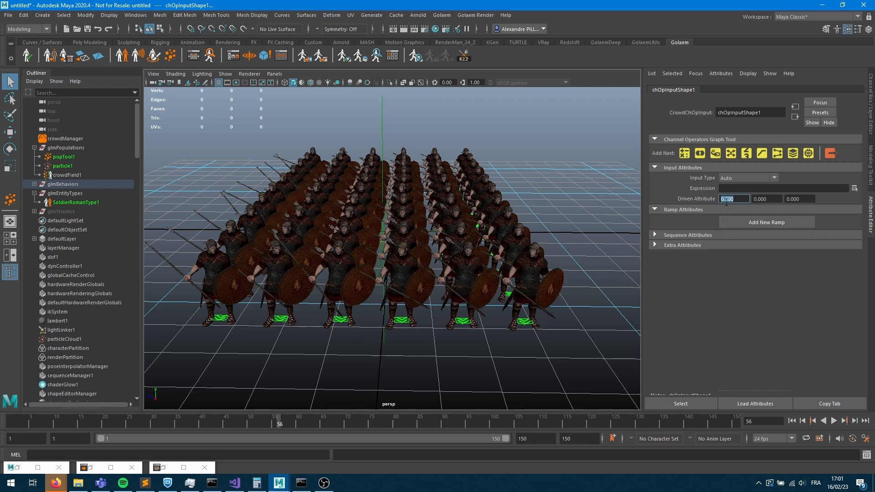
{"action": "left_click", "coordinate": [748, 177]}
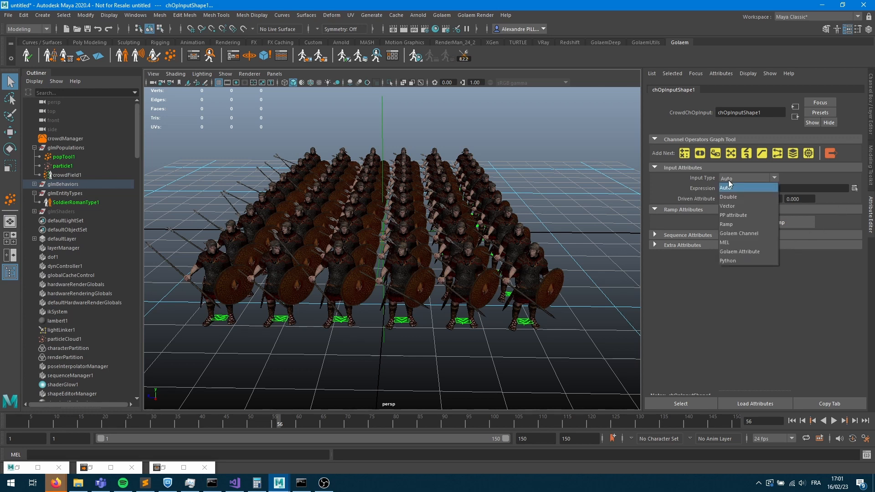
{"action": "mouse_move", "coordinate": [729, 197]}
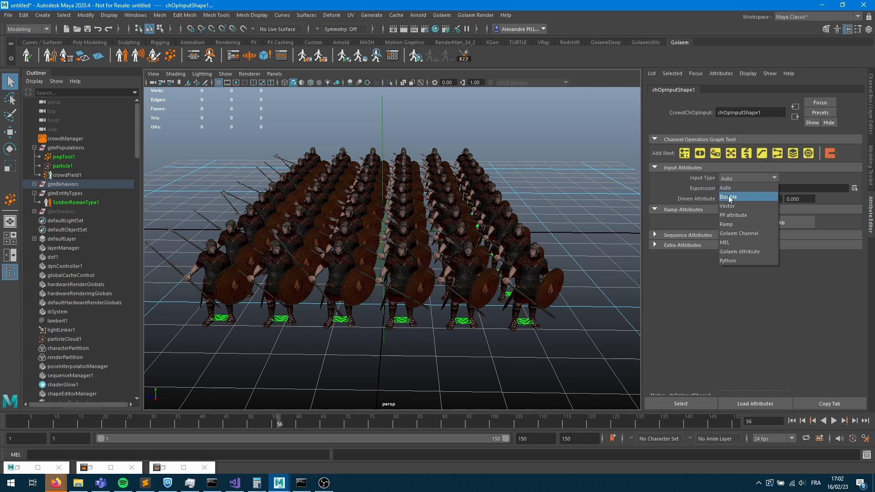
{"action": "mouse_move", "coordinate": [728, 205]}
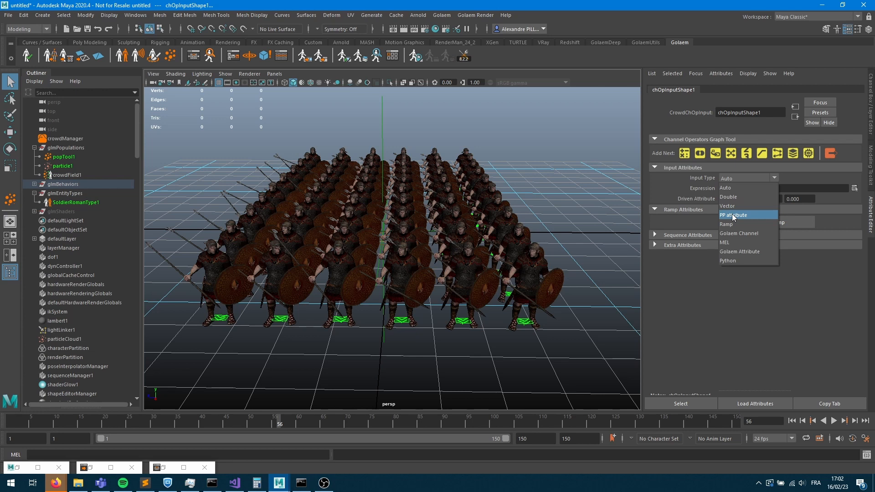
{"action": "mouse_move", "coordinate": [732, 242]}
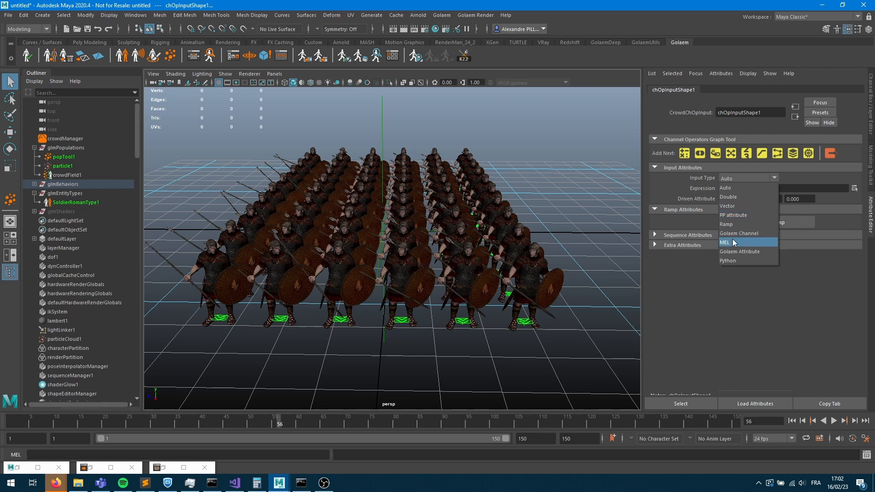
{"action": "mouse_move", "coordinate": [746, 252]}
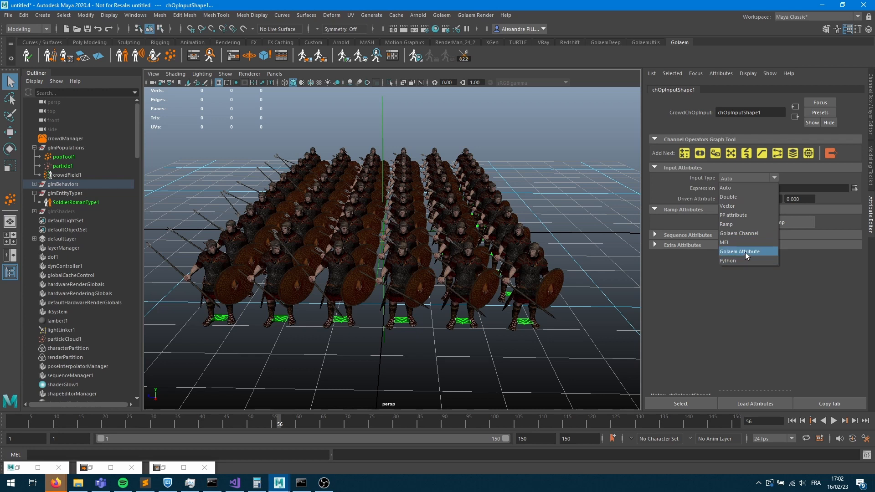
{"action": "mouse_move", "coordinate": [748, 237]}
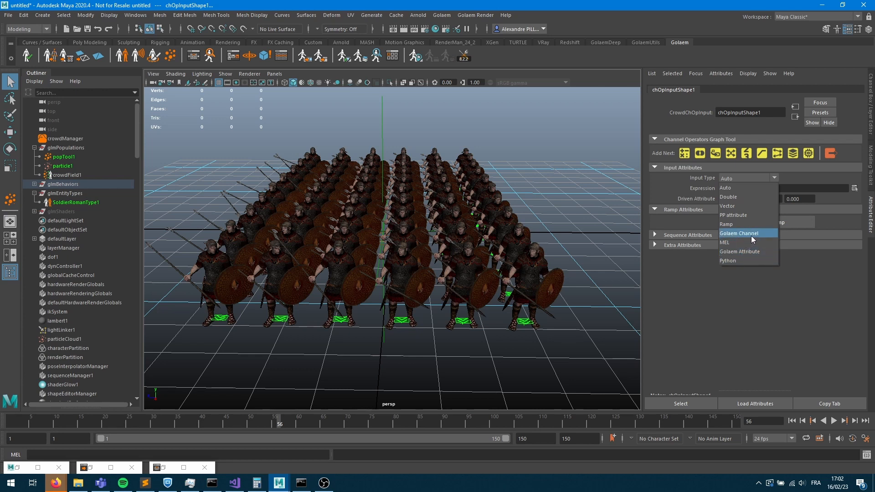
{"action": "left_click", "coordinate": [726, 224]}
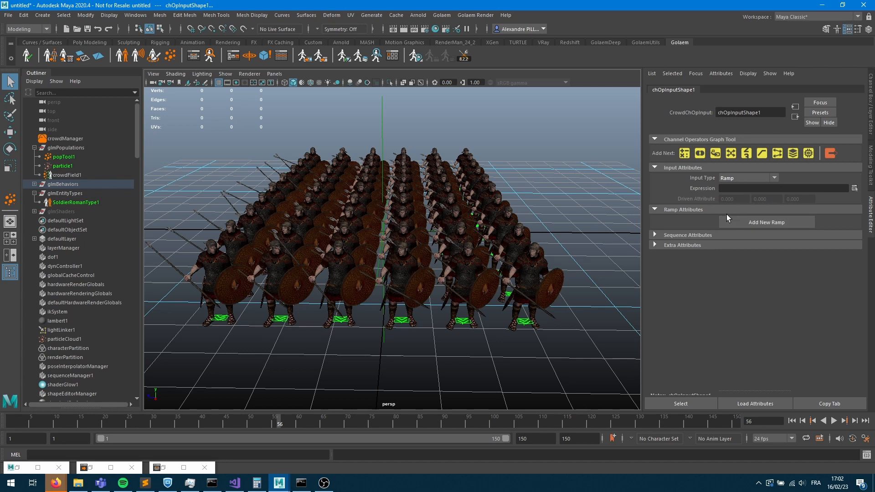
{"action": "mouse_move", "coordinate": [769, 201]}
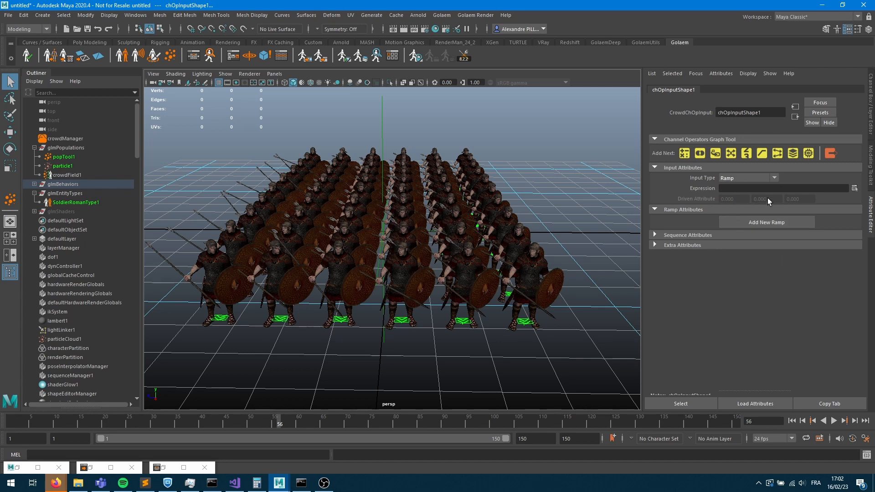
{"action": "mouse_move", "coordinate": [760, 211]}
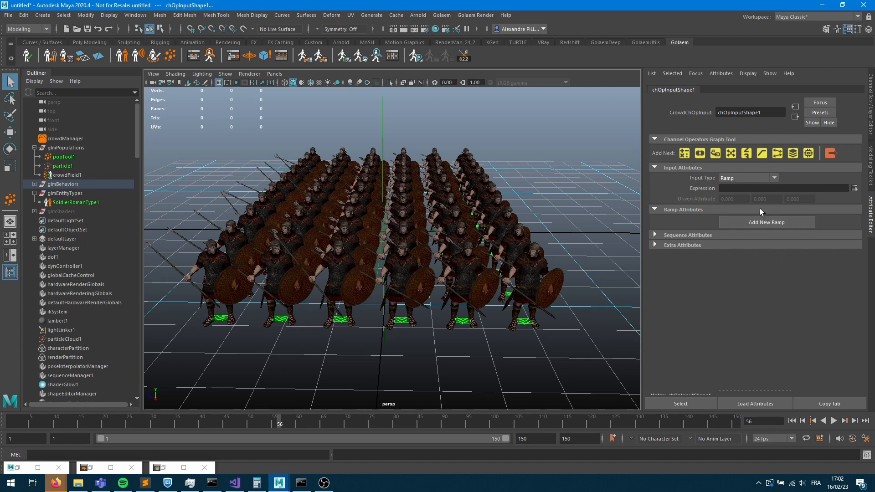
{"action": "mouse_move", "coordinate": [718, 216]}
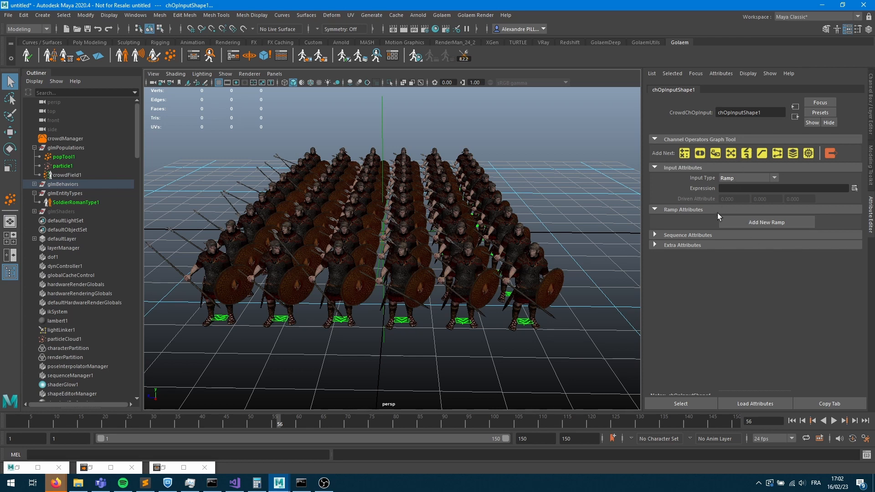
{"action": "mouse_move", "coordinate": [723, 217]}
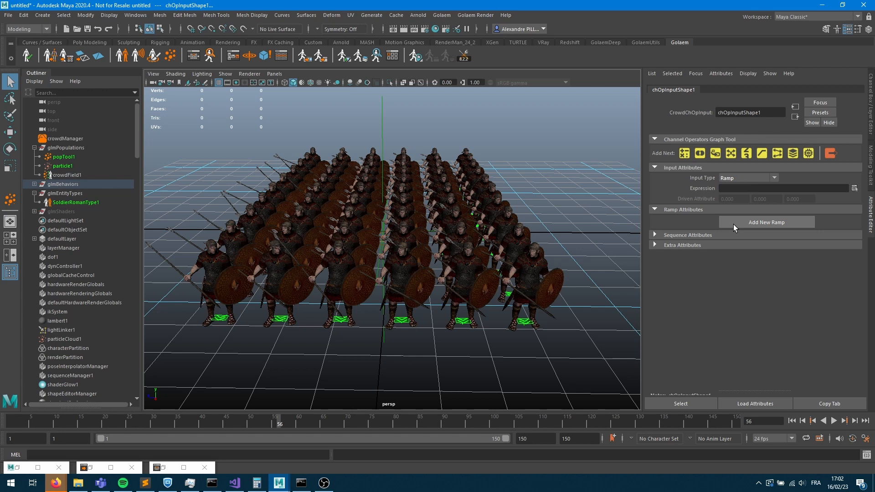
{"action": "mouse_move", "coordinate": [828, 203]}
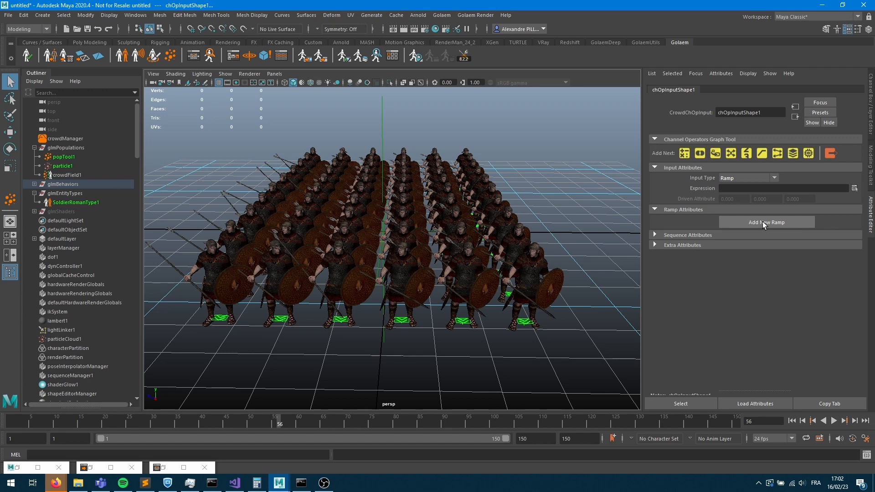
Add a new ramp and delete the extras, keeping crowdRamp1 as the input's only ramp.
{"action": "left_click", "coordinate": [765, 222]}
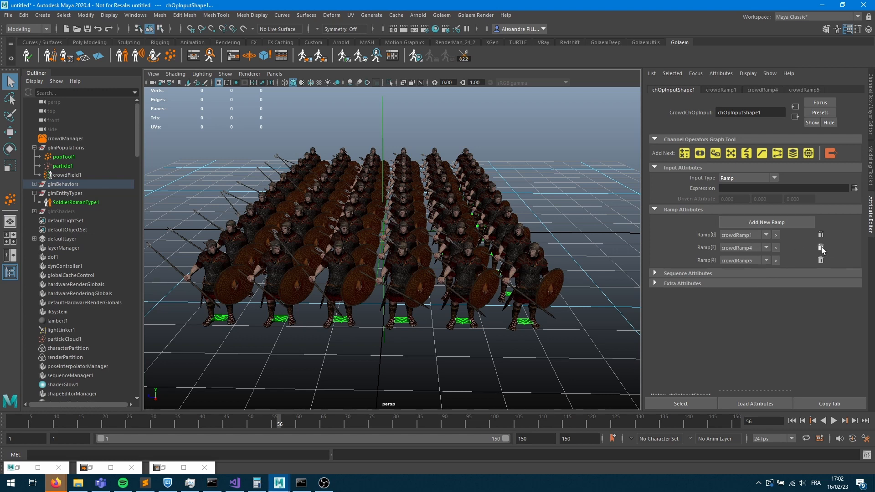
{"action": "left_click", "coordinate": [821, 248]}
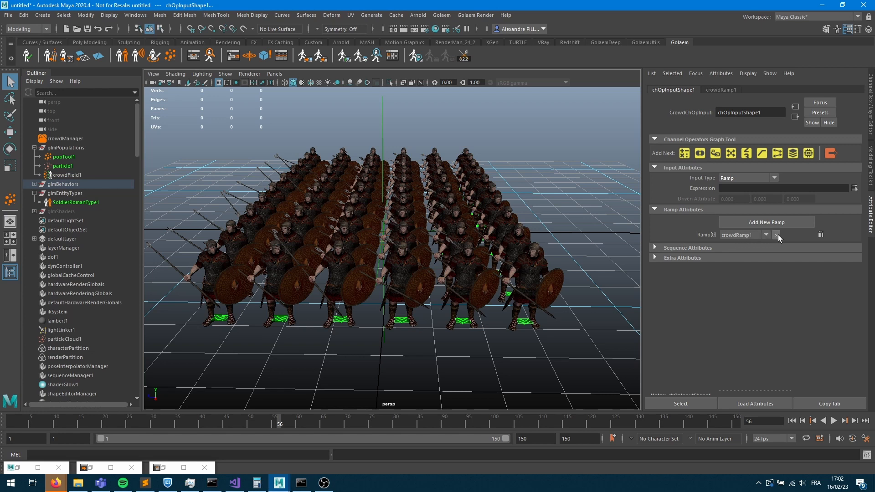
{"action": "left_click", "coordinate": [720, 90]}
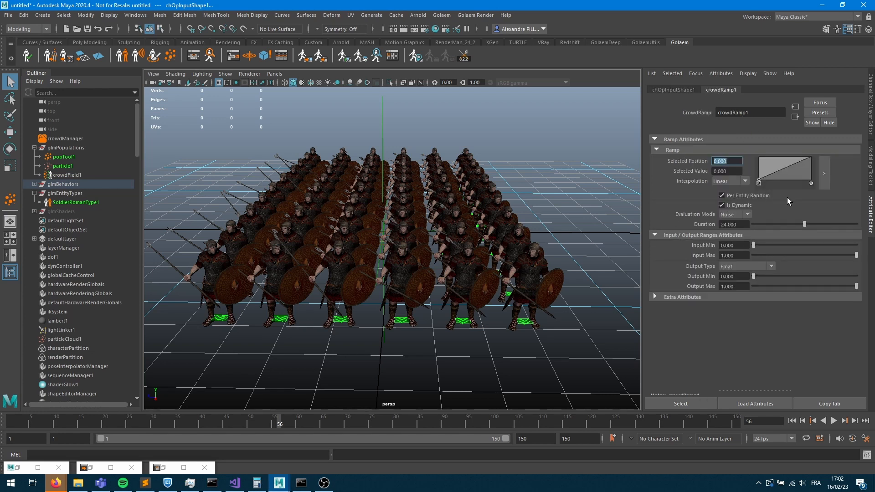
{"action": "mouse_move", "coordinate": [783, 266]}
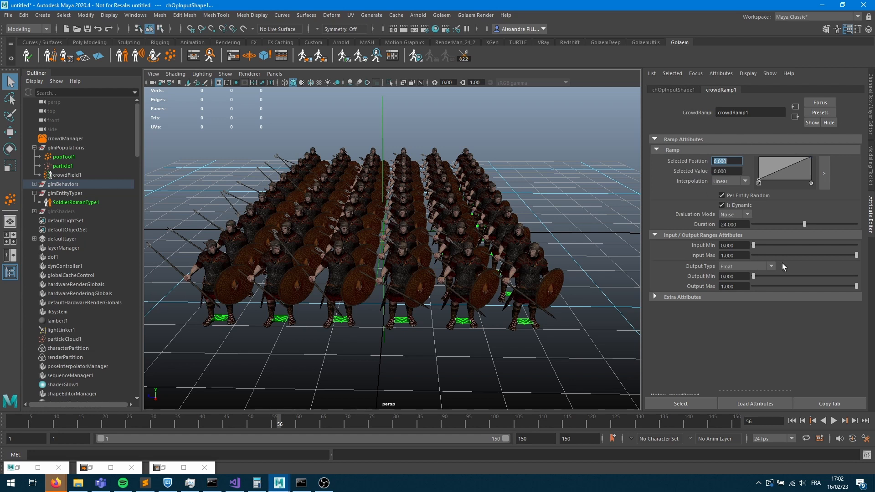
{"action": "mouse_move", "coordinate": [820, 252]}
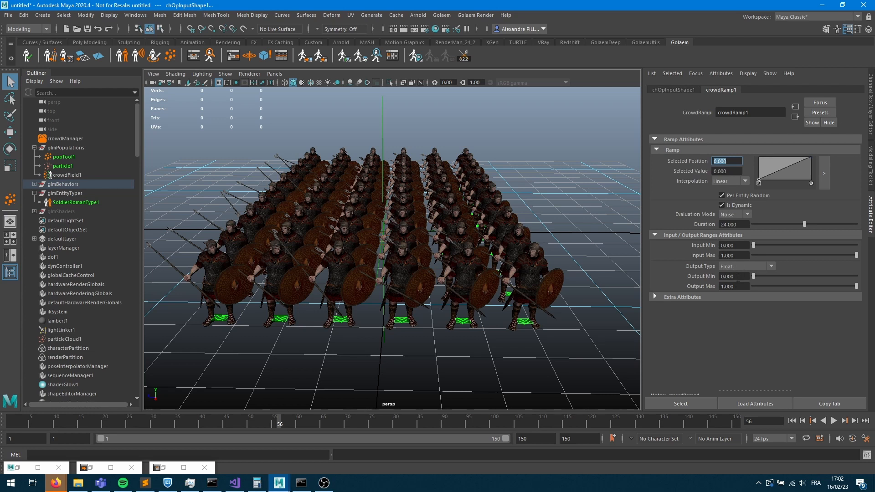
{"action": "mouse_move", "coordinate": [357, 293]}
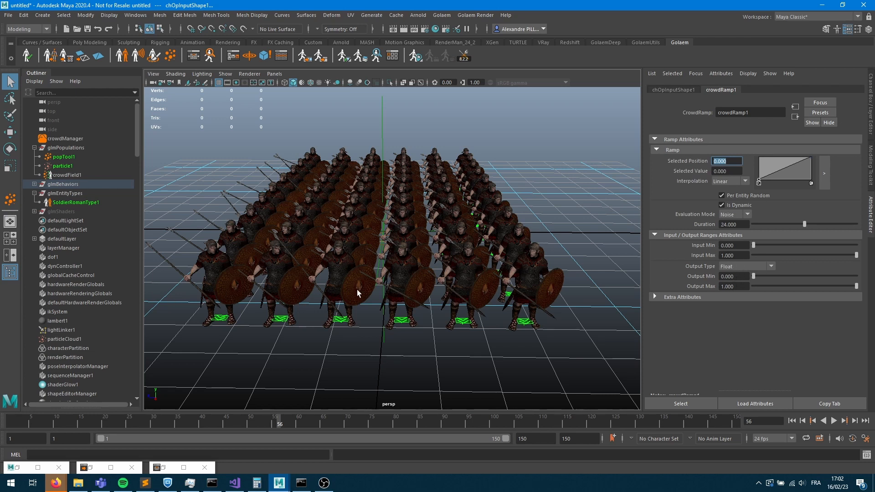
{"action": "mouse_move", "coordinate": [717, 300]}
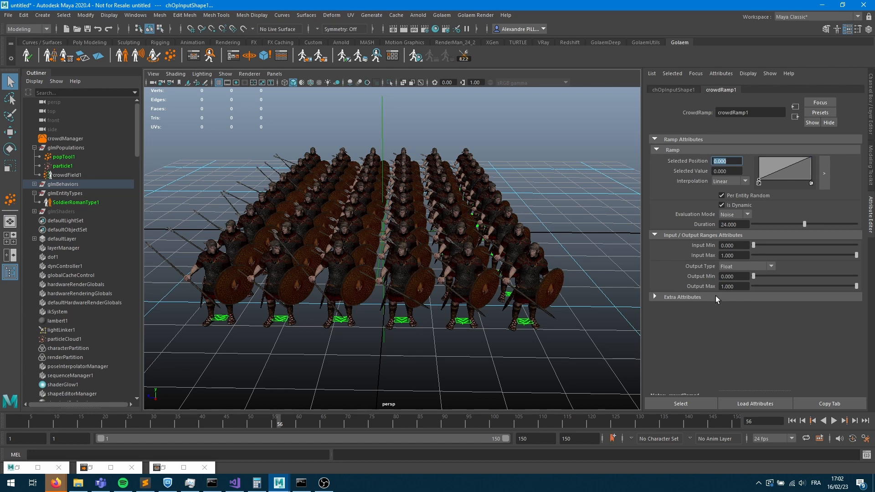
Set crowdRamp1 to output -10 to 10 over a duration of 50.
{"action": "type", "text": "-10"}
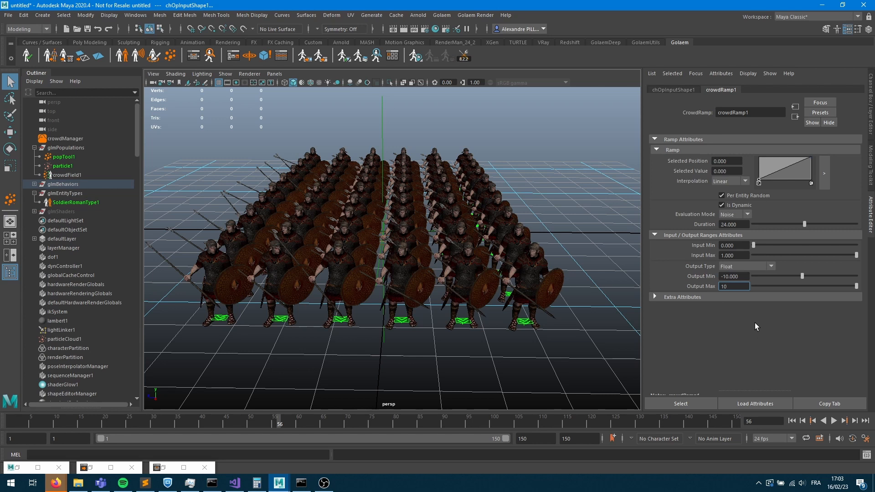
{"action": "left_click", "coordinate": [733, 286]}
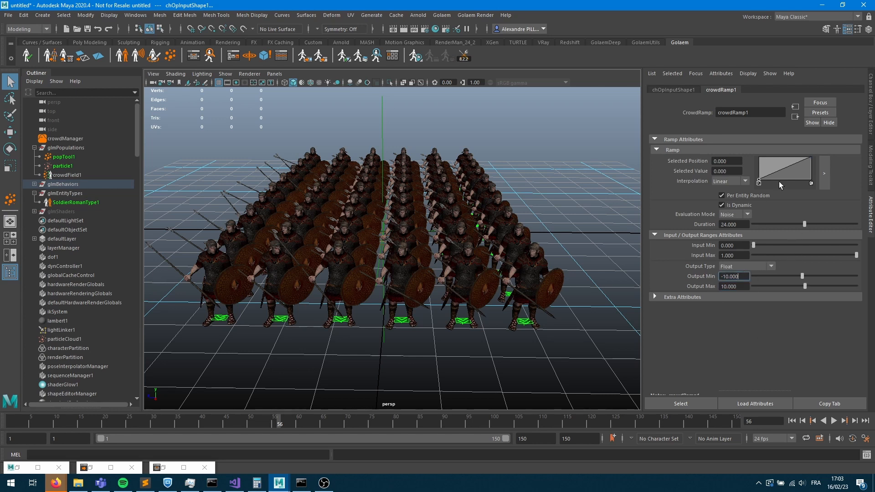
{"action": "mouse_move", "coordinate": [805, 162]}
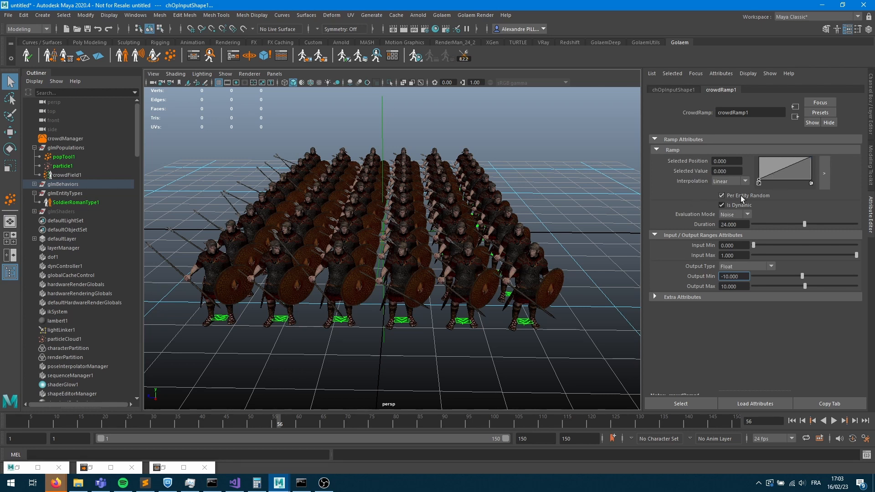
{"action": "mouse_move", "coordinate": [779, 178]}
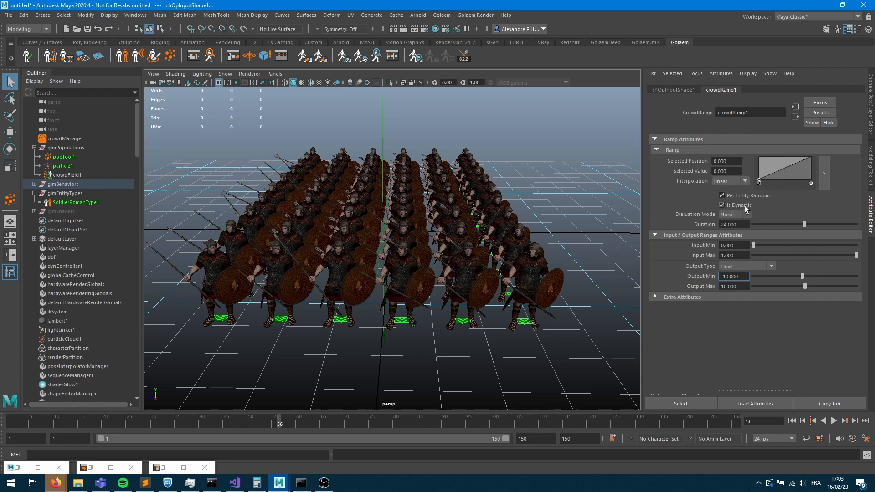
{"action": "left_click", "coordinate": [730, 276]}
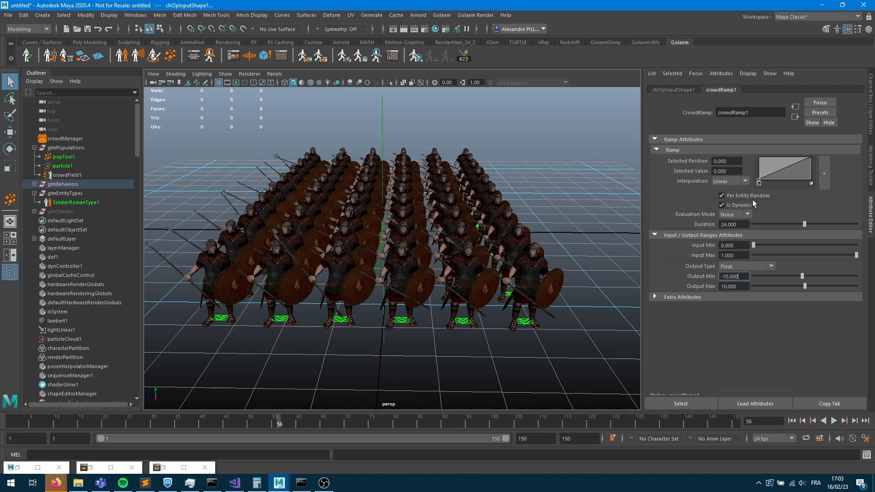
{"action": "left_click", "coordinate": [744, 214]}
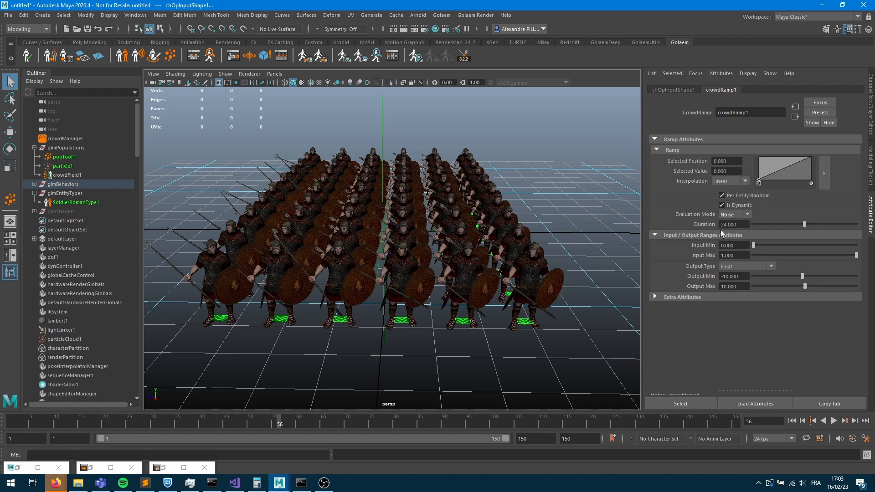
{"action": "mouse_move", "coordinate": [790, 228]}
{"action": "type", "text": "50.000"}
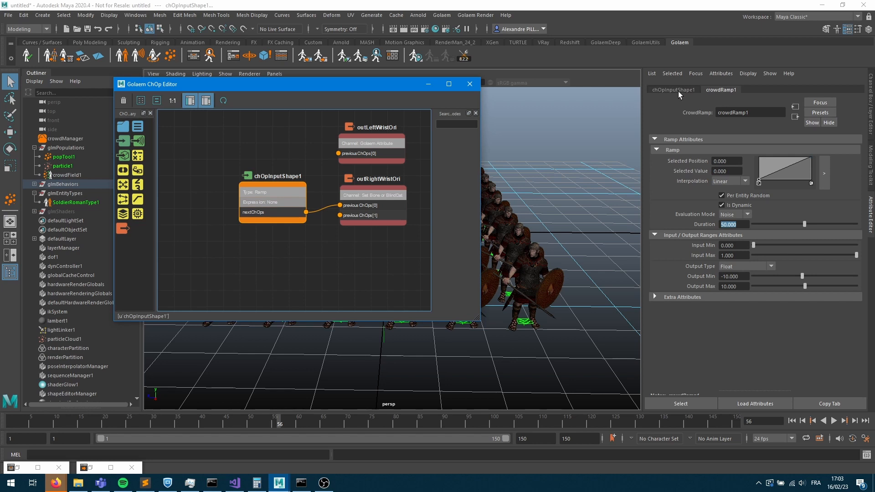
Set chOpInputShape1's expression to #ramp0# using the Helper's All Attribute list.
{"action": "left_click", "coordinate": [673, 89]}
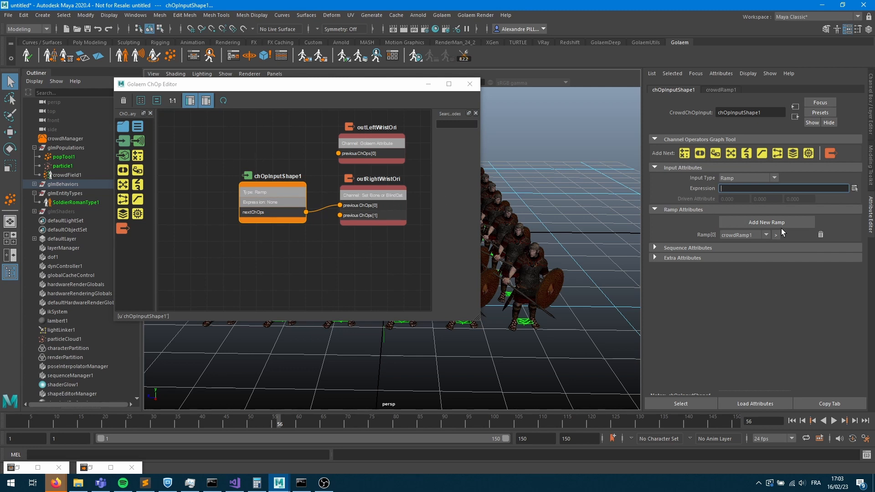
{"action": "left_click", "coordinate": [765, 221]}
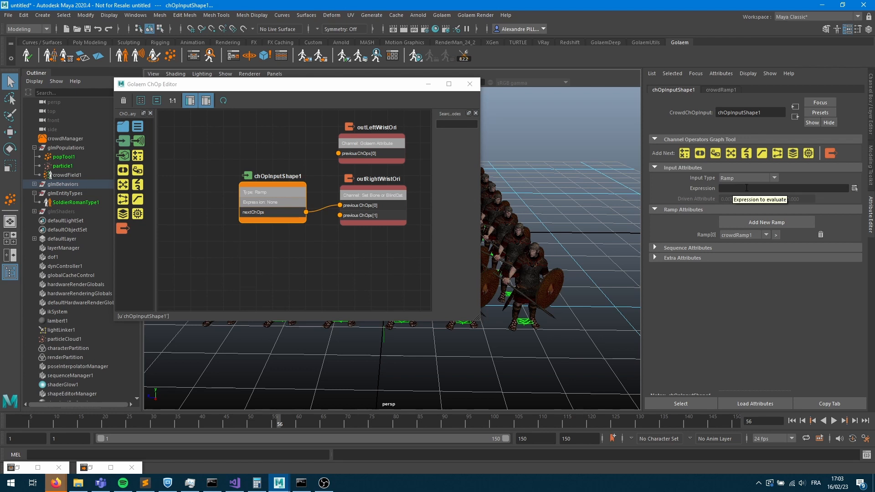
{"action": "mouse_move", "coordinate": [855, 187]}
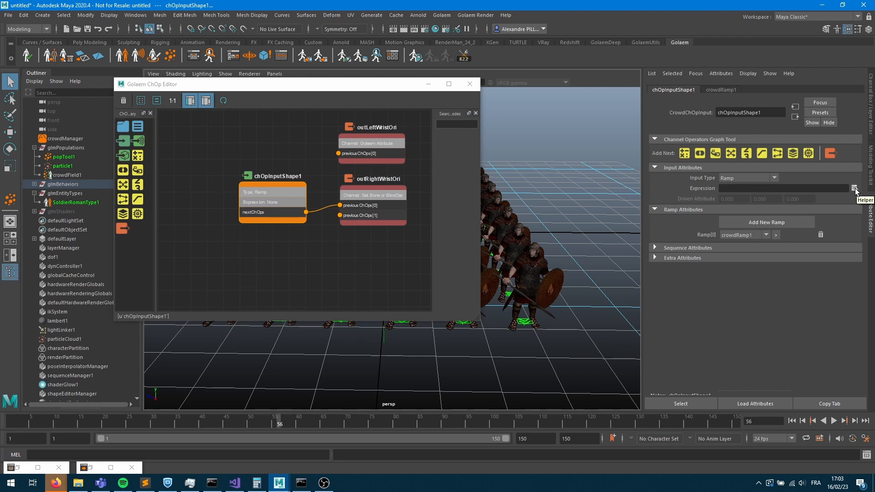
{"action": "left_click", "coordinate": [855, 188]}
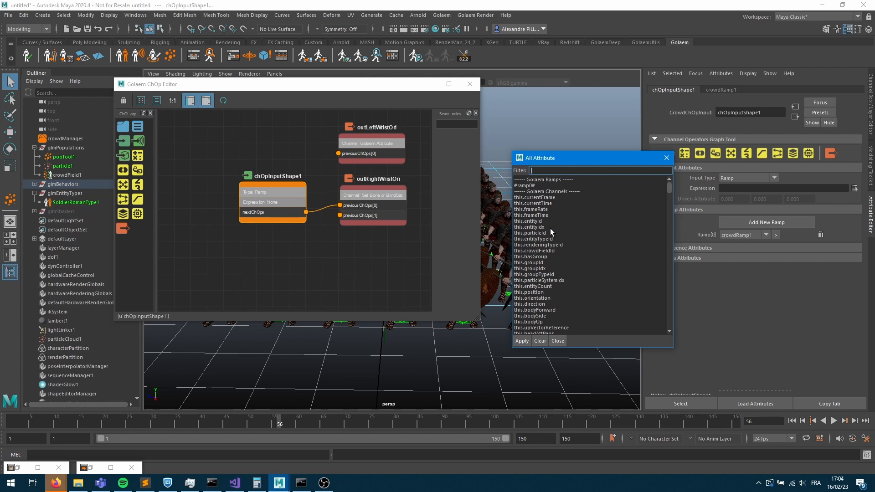
{"action": "mouse_move", "coordinate": [538, 231]}
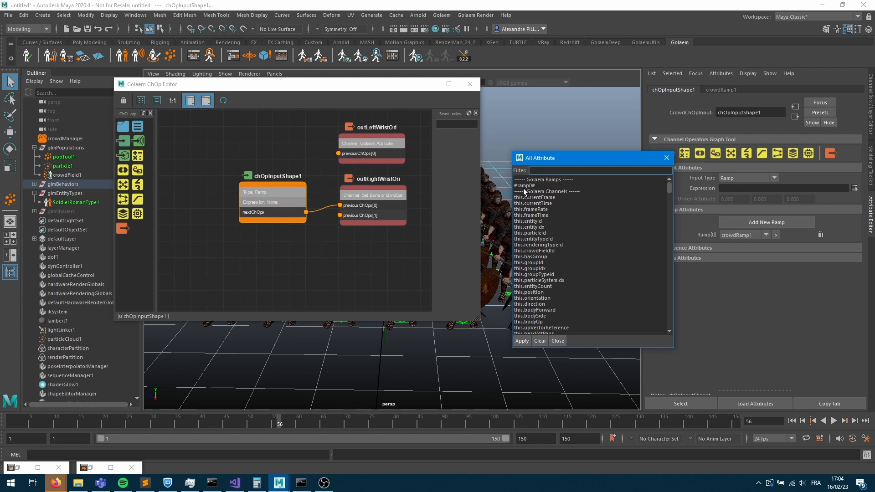
{"action": "mouse_move", "coordinate": [716, 225]}
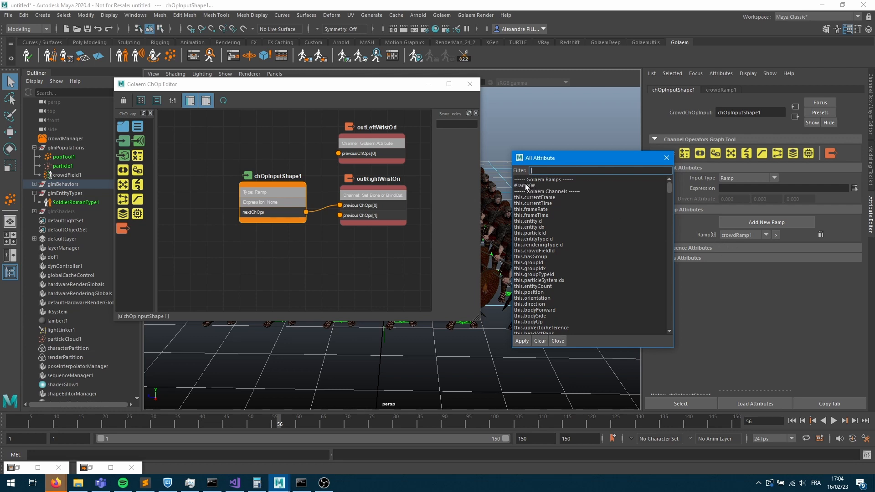
{"action": "mouse_move", "coordinate": [708, 239]}
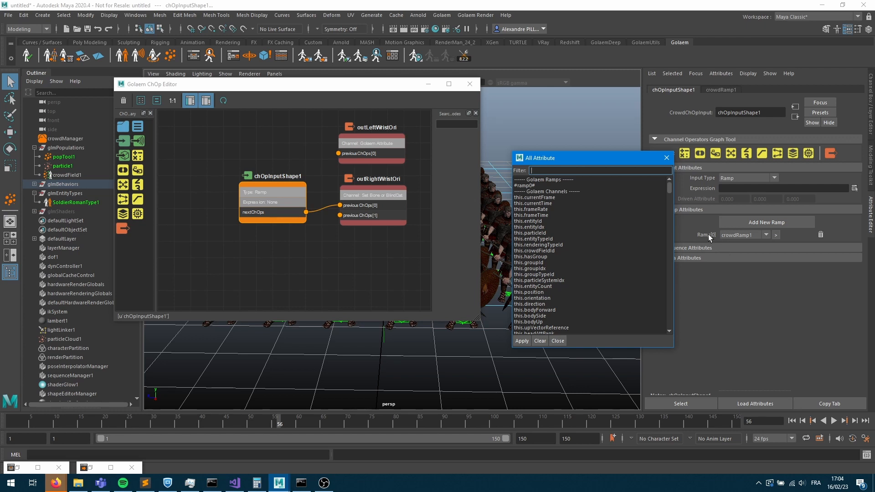
{"action": "mouse_move", "coordinate": [716, 237]}
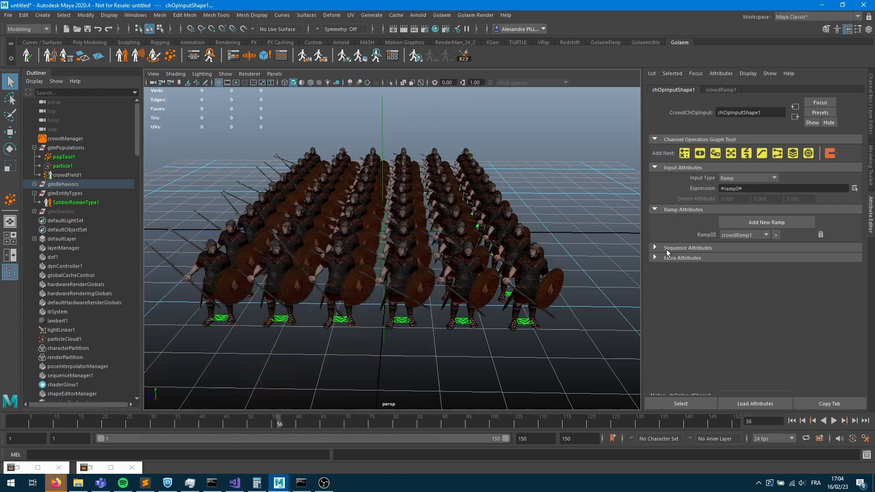
Play the simulation and read per-entity ramp values like -7.2 and 9.7.
{"action": "left_click", "coordinate": [803, 420]}
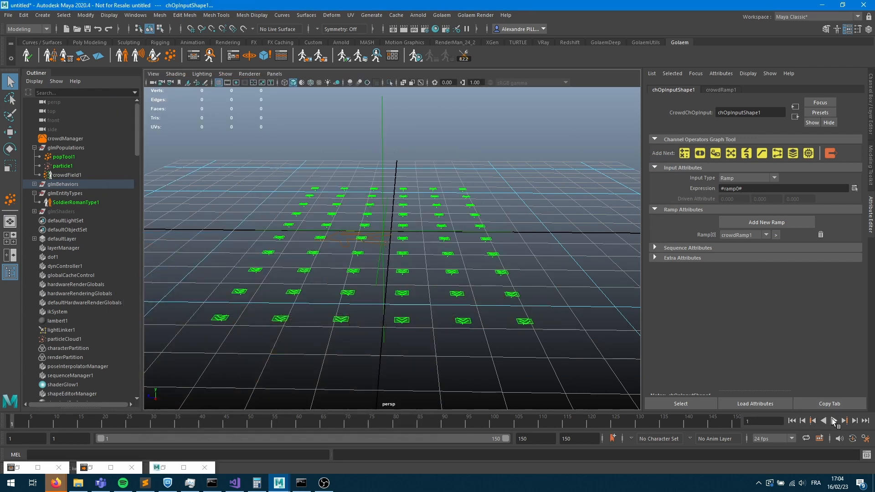
{"action": "left_click", "coordinate": [833, 420]}
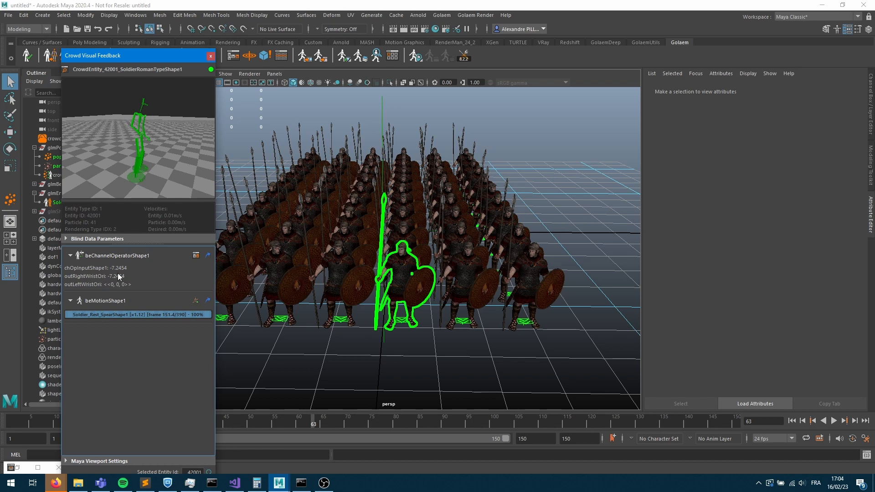
{"action": "mouse_move", "coordinate": [468, 270]}
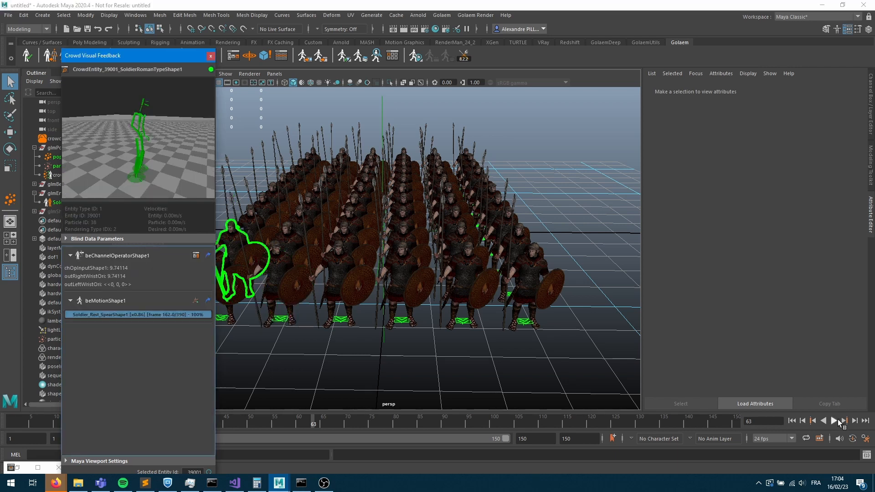
{"action": "left_click", "coordinate": [833, 420]}
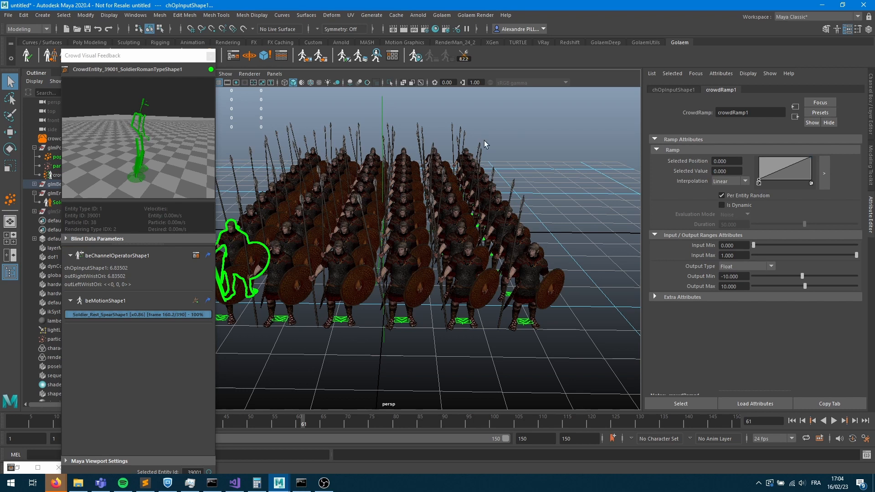
Make crowdRamp1 dynamic with a zigzag curve and a duration of about 23.7.
{"action": "left_click", "coordinate": [721, 204]}
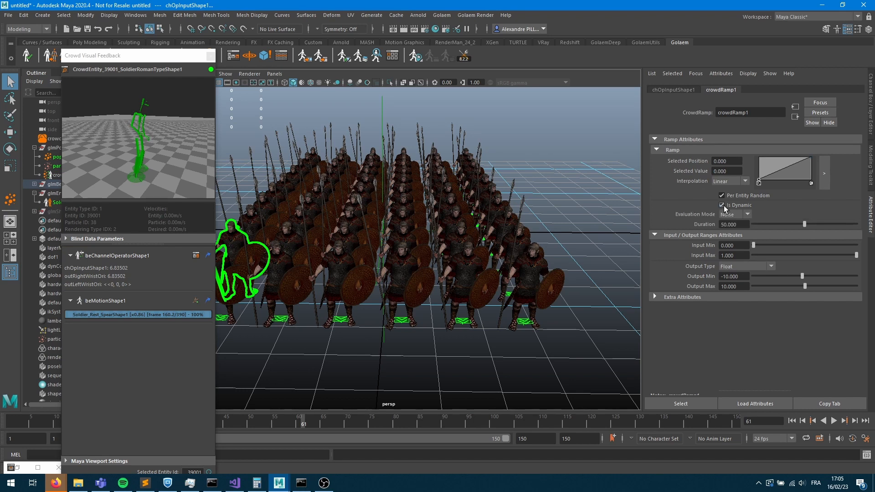
{"action": "left_click", "coordinate": [775, 178]}
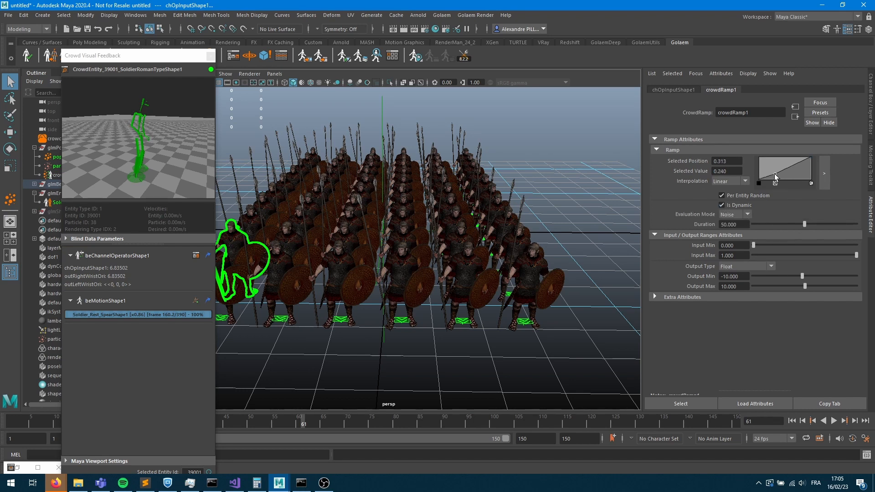
{"action": "left_click_drag", "start_coordinate": [774, 177], "coordinate": [793, 179]}
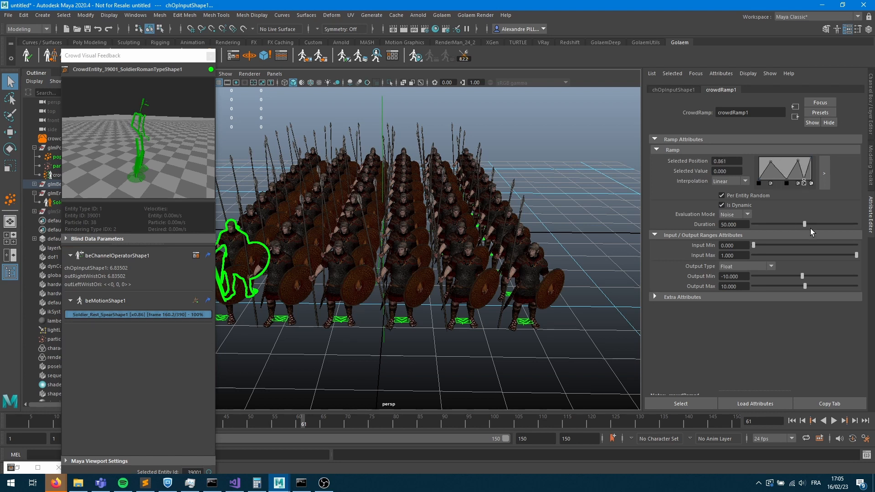
{"action": "left_click_drag", "start_coordinate": [803, 224], "coordinate": [775, 224]}
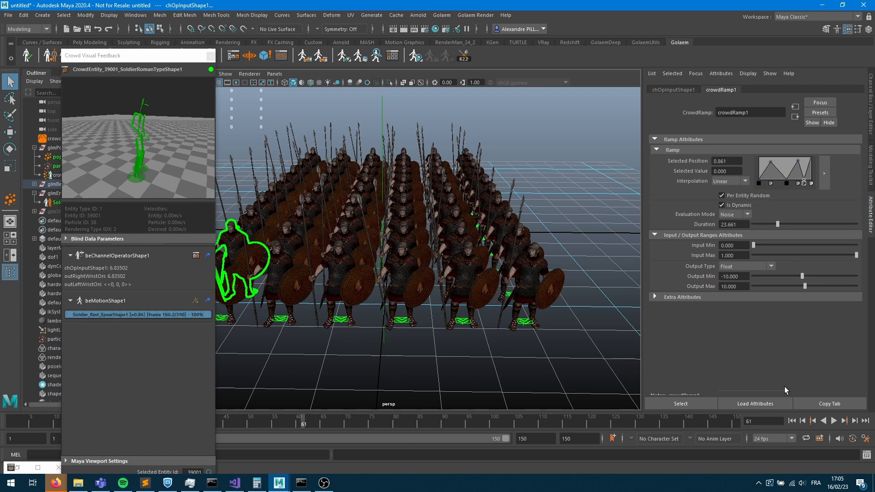
{"action": "left_click", "coordinate": [833, 420]}
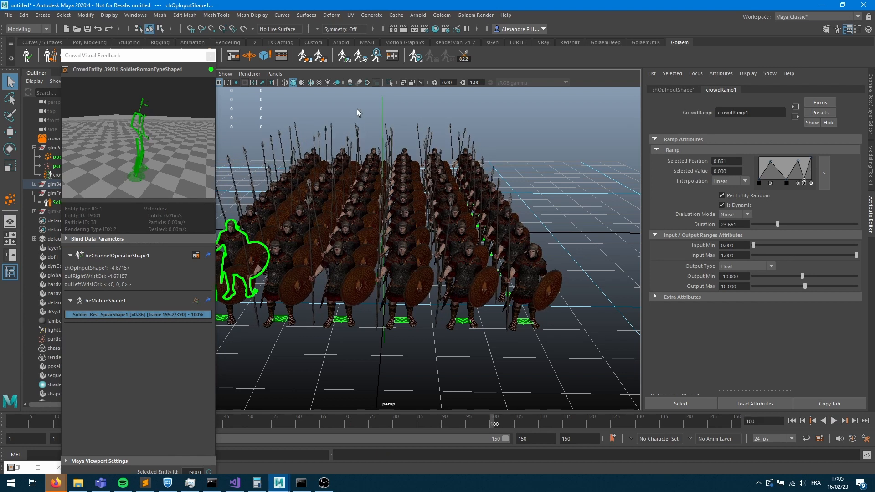
{"action": "mouse_move", "coordinate": [297, 91]}
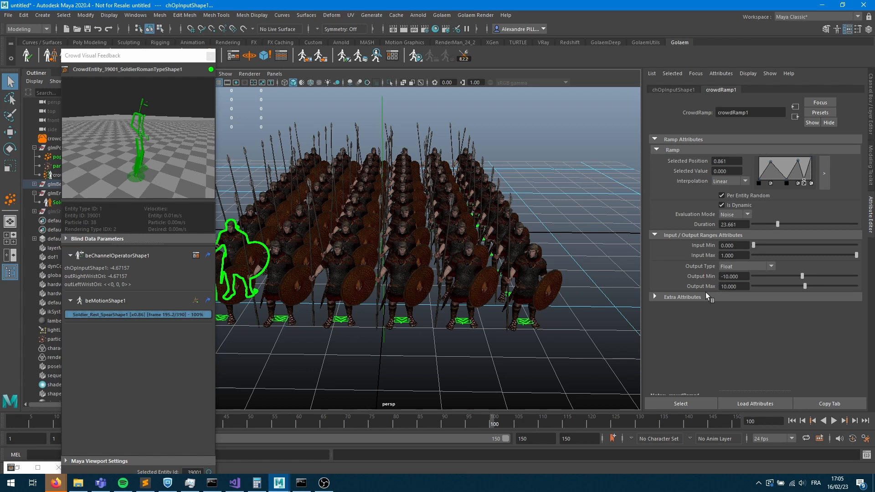
{"action": "mouse_move", "coordinate": [736, 284]}
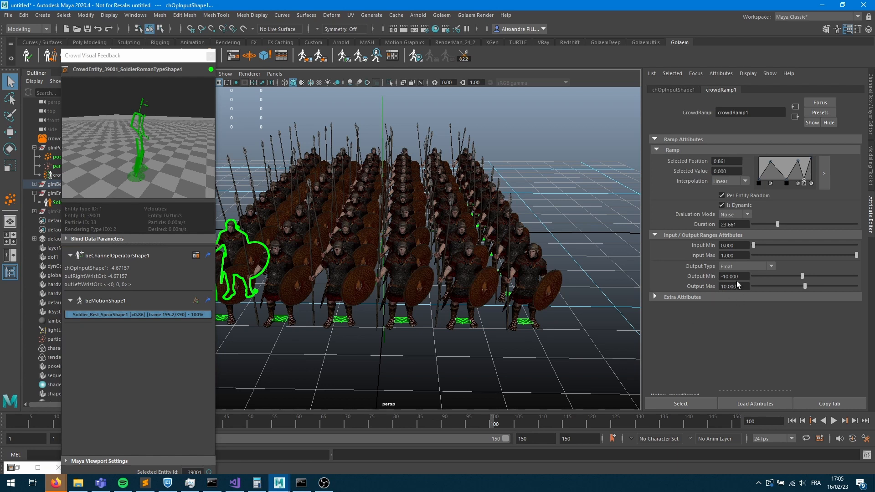
{"action": "mouse_move", "coordinate": [738, 284]}
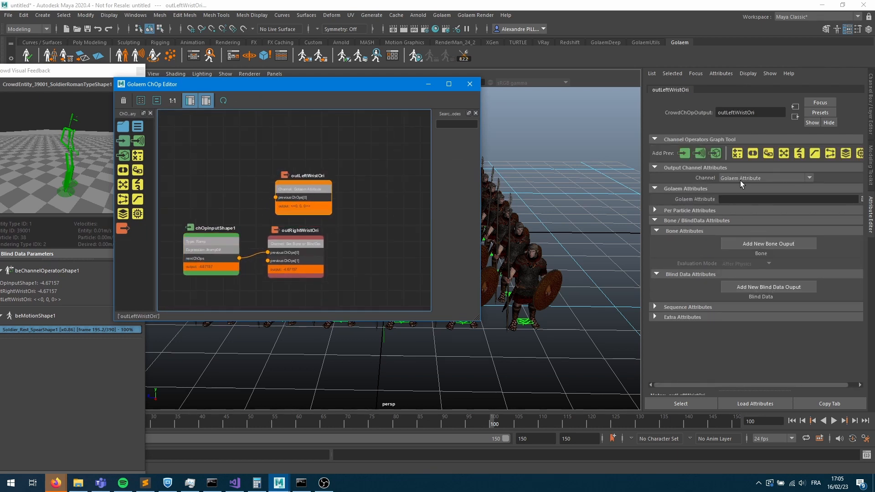
Route outLeftWristOri to two Wrist_L bone outputs and turn off crowdRamp1's Is Dynamic.
{"action": "left_click", "coordinate": [764, 177]}
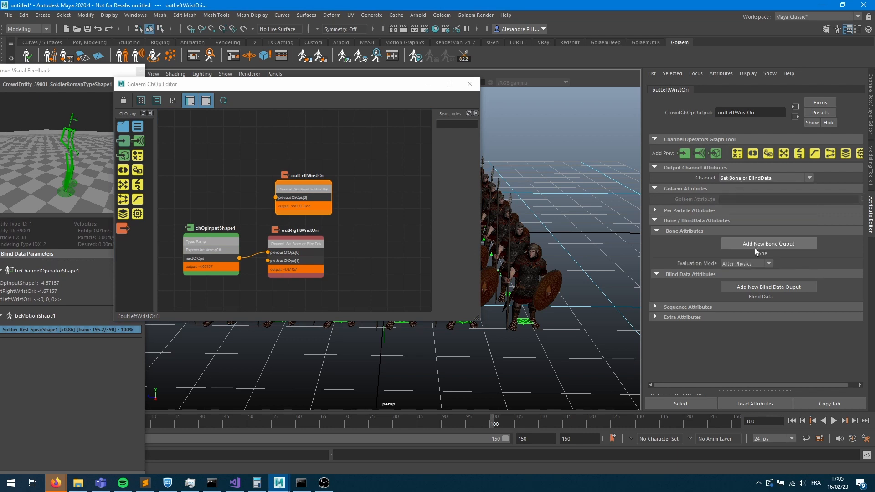
{"action": "left_click", "coordinate": [767, 243]}
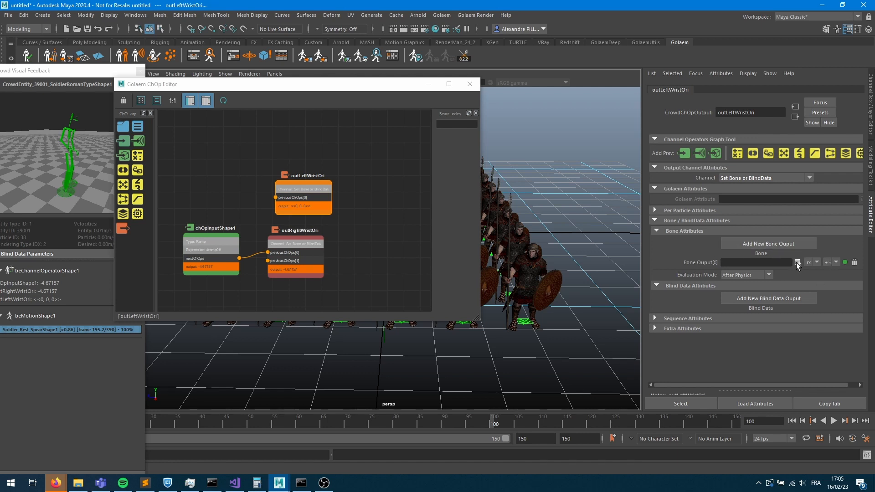
{"action": "left_click", "coordinate": [797, 263]}
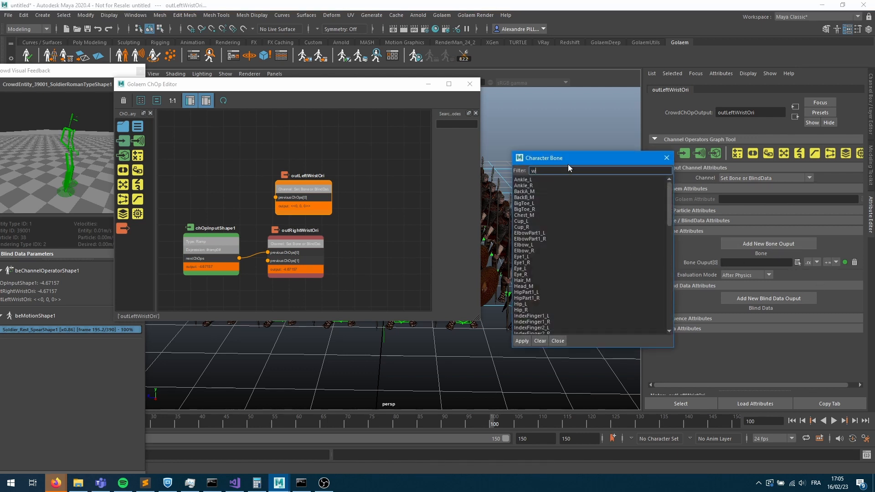
{"action": "type", "text": "rist_L"}
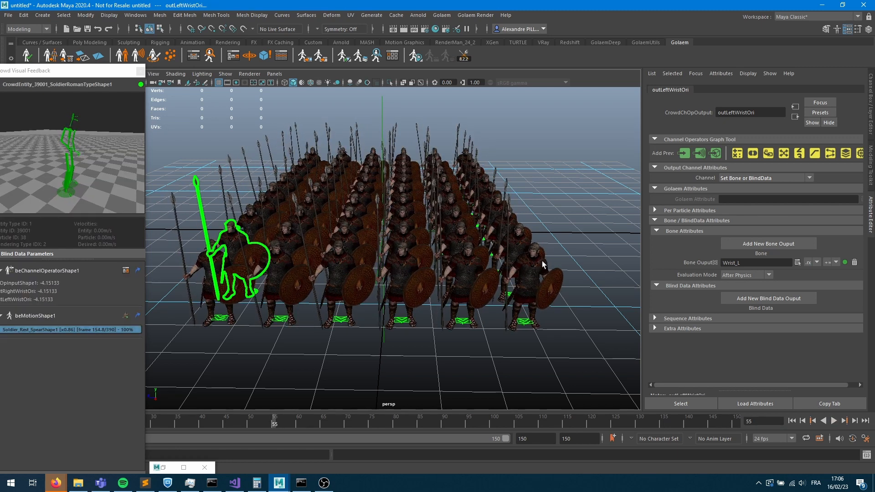
{"action": "mouse_move", "coordinate": [591, 226]}
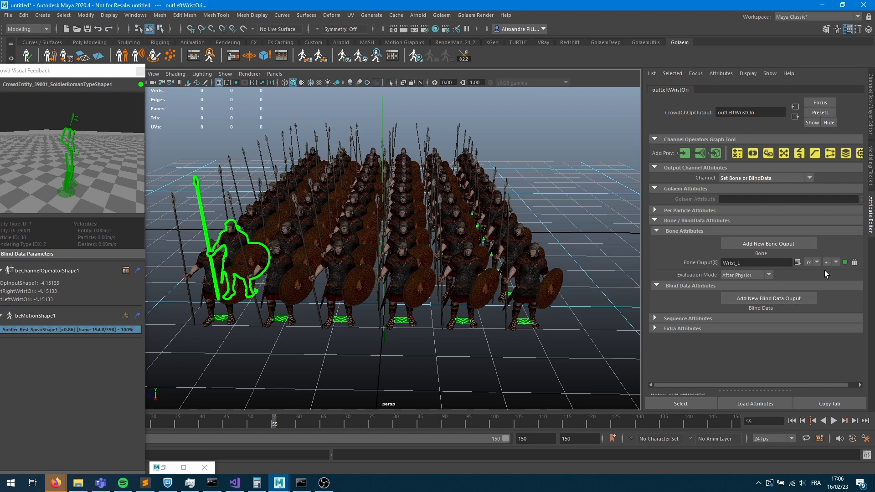
{"action": "mouse_move", "coordinate": [768, 244]}
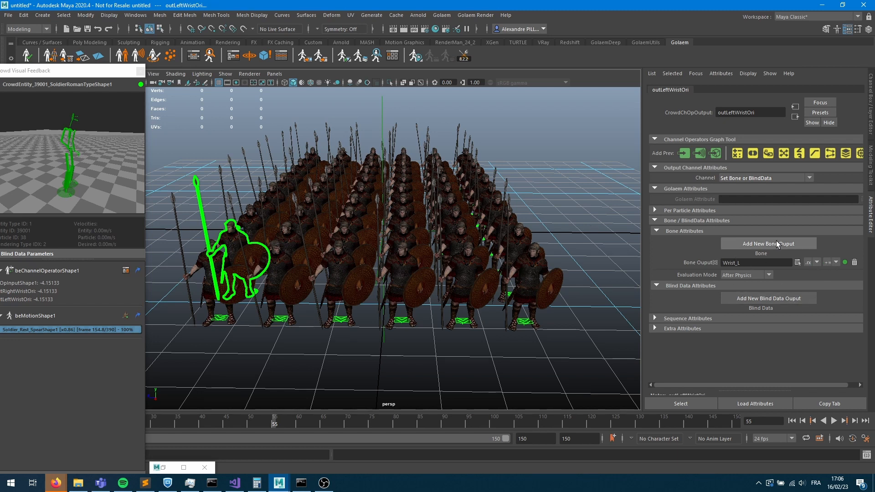
{"action": "left_click", "coordinate": [767, 243]}
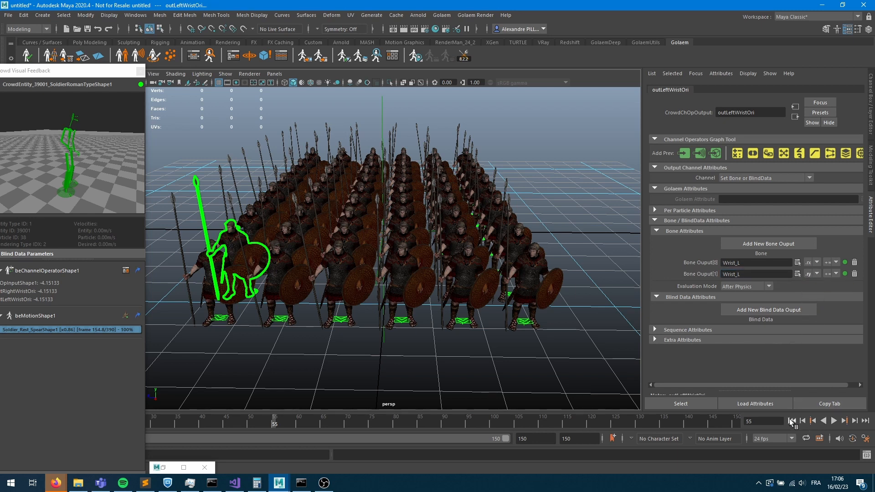
{"action": "left_click", "coordinate": [833, 421]}
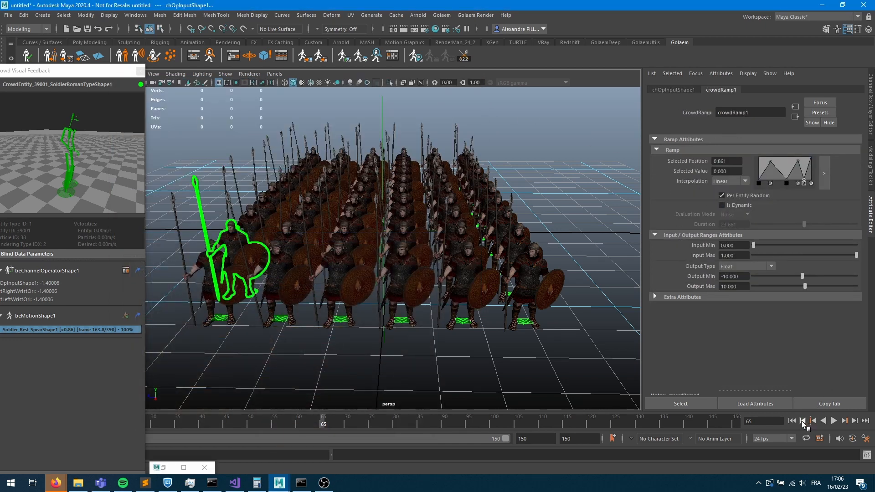
{"action": "left_click", "coordinate": [834, 420]}
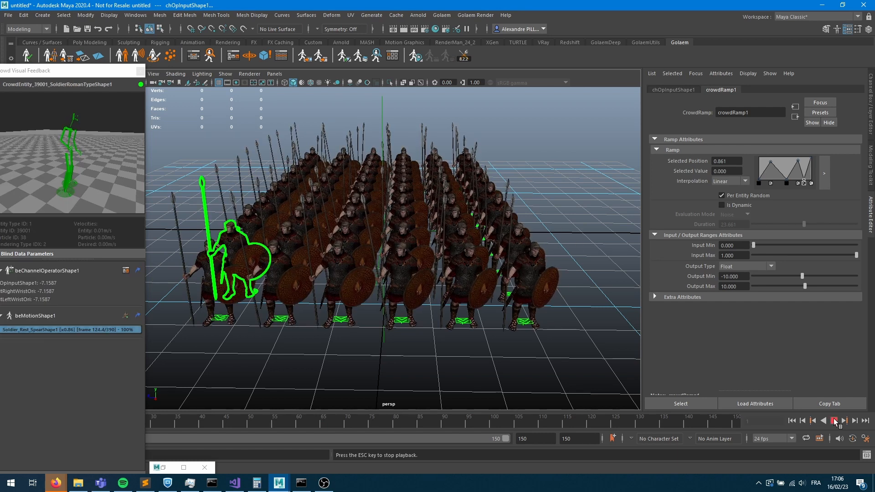
{"action": "left_click", "coordinate": [834, 421]}
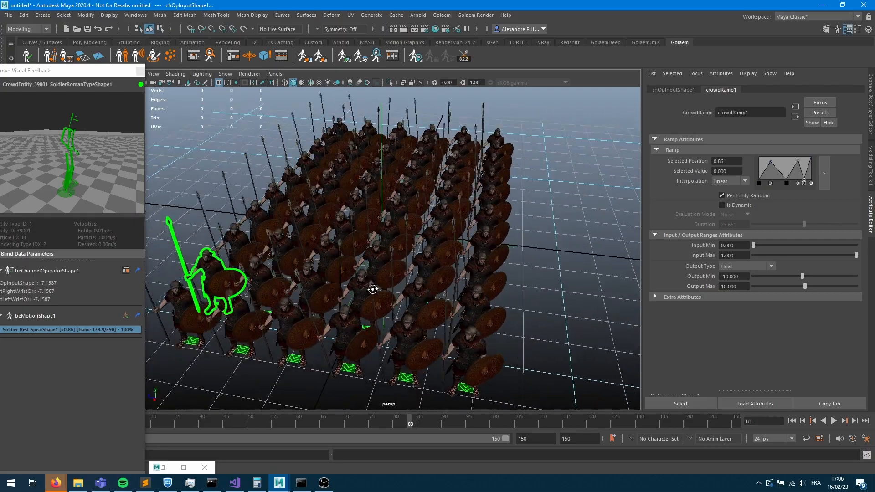
{"action": "left_click_drag", "start_coordinate": [373, 288], "coordinate": [394, 283]}
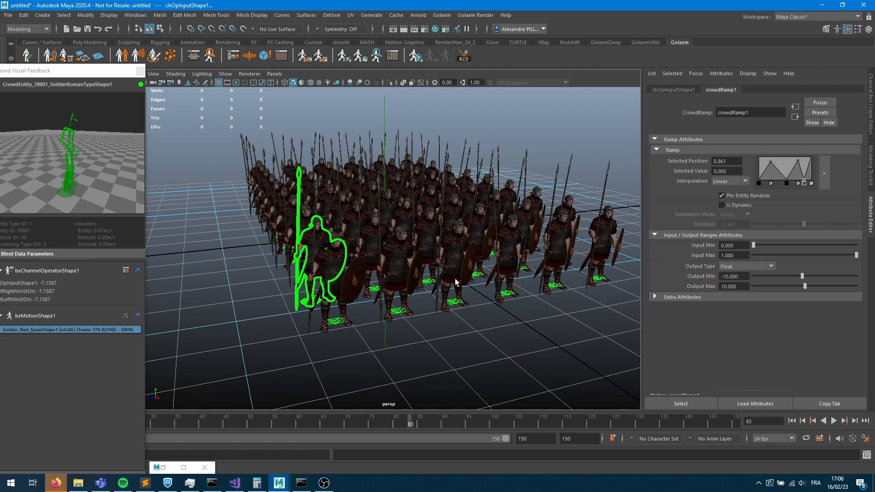
{"action": "mouse_move", "coordinate": [512, 275]}
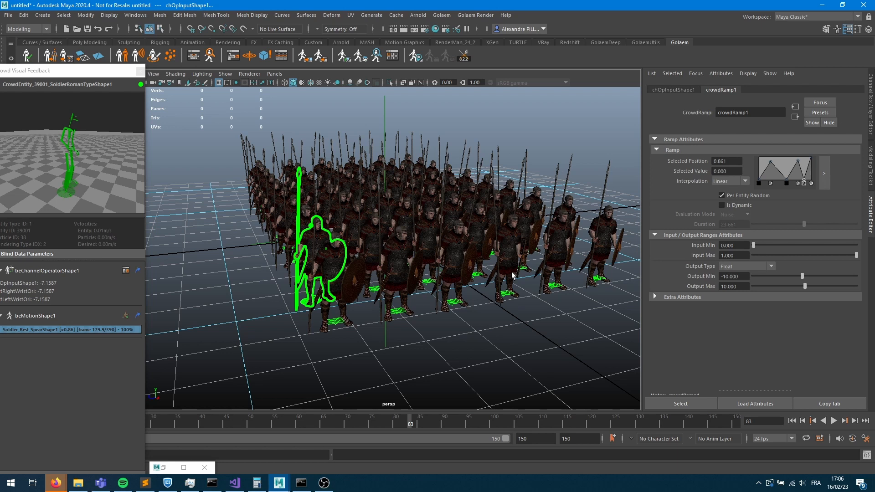
{"action": "mouse_move", "coordinate": [559, 231]}
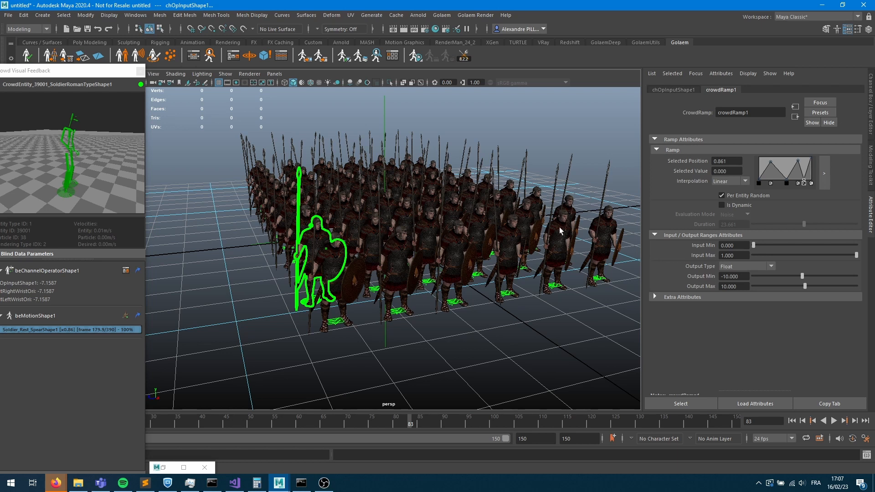
{"action": "mouse_move", "coordinate": [767, 173]}
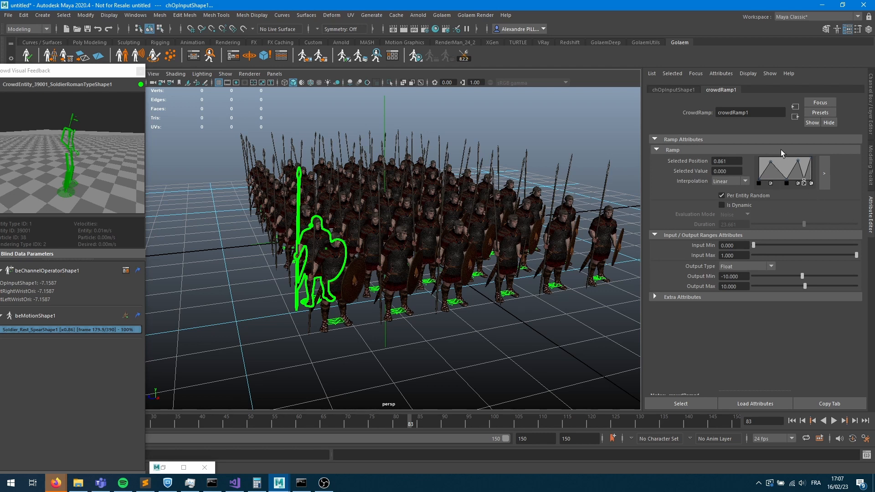
{"action": "mouse_move", "coordinate": [797, 205]}
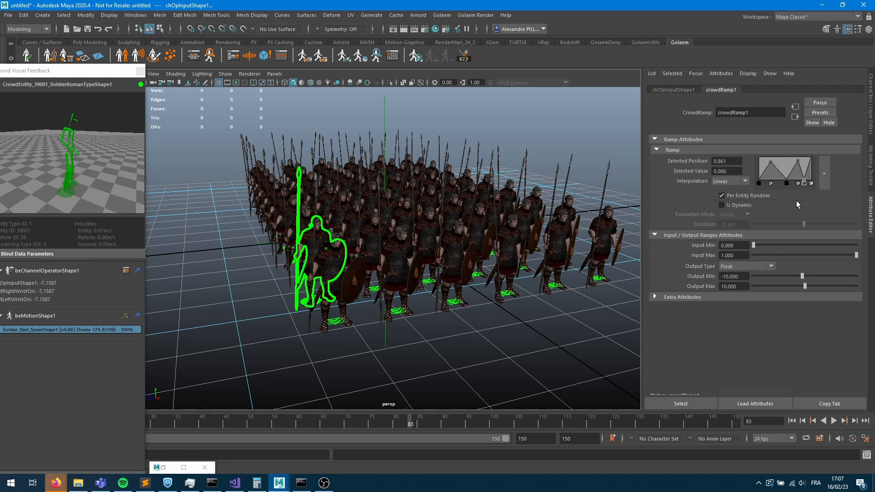
{"action": "mouse_move", "coordinate": [794, 201]}
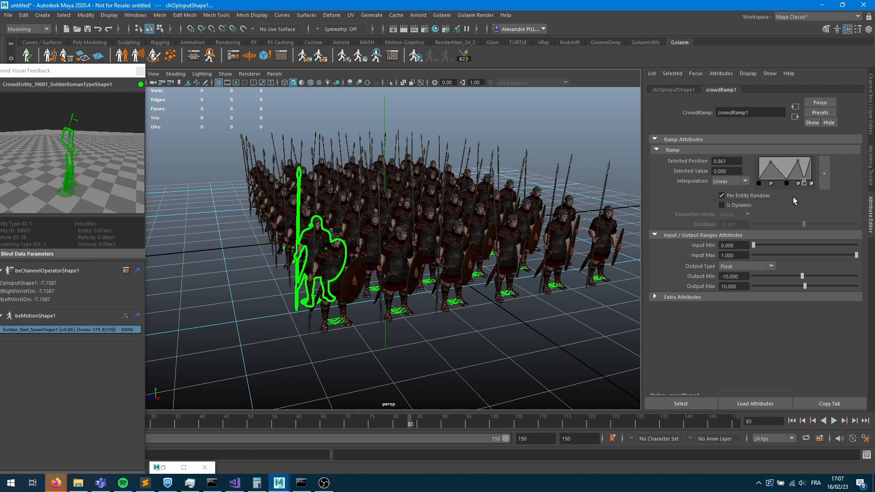
{"action": "mouse_move", "coordinate": [792, 201]}
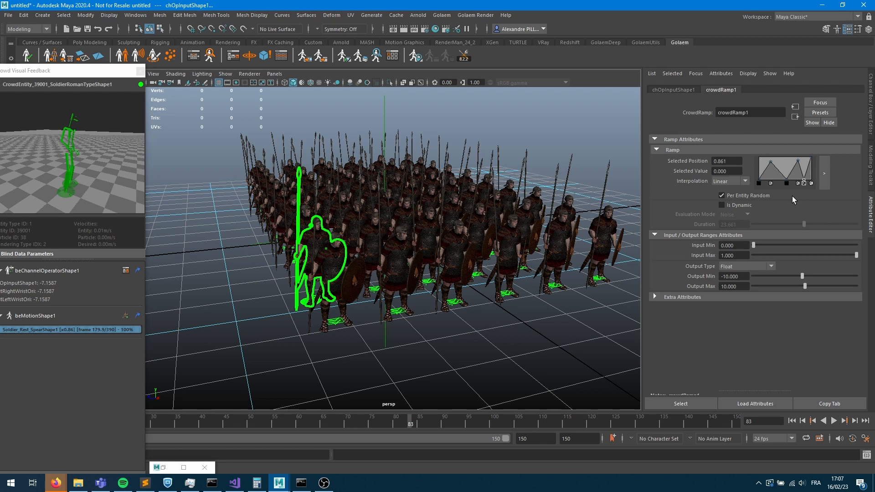
{"action": "mouse_move", "coordinate": [793, 202]}
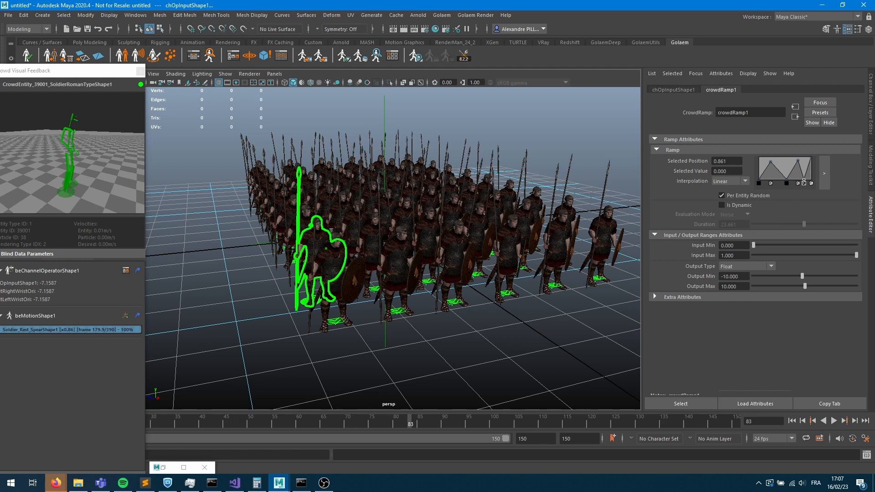